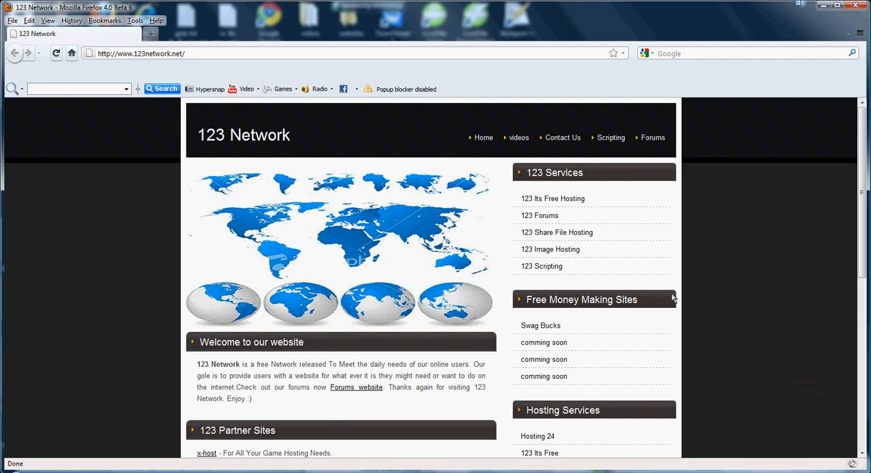
pyautogui.moveTo(360, 159)
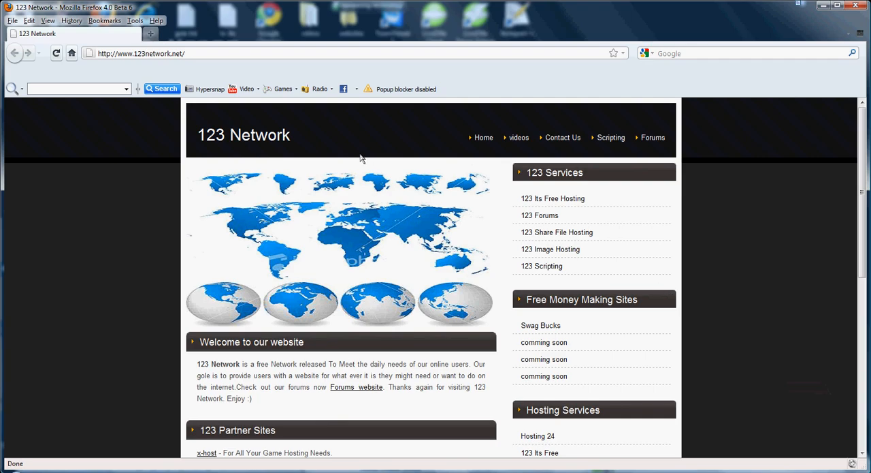
pyautogui.moveTo(172, 63)
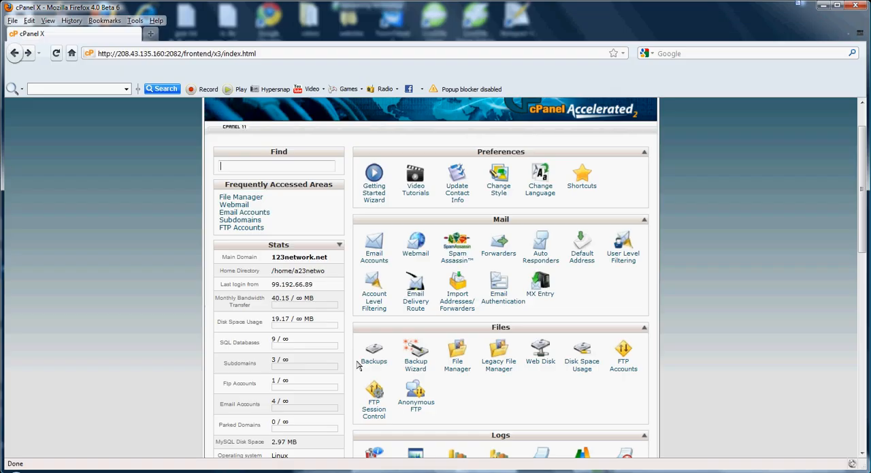
pyautogui.moveTo(566, 234)
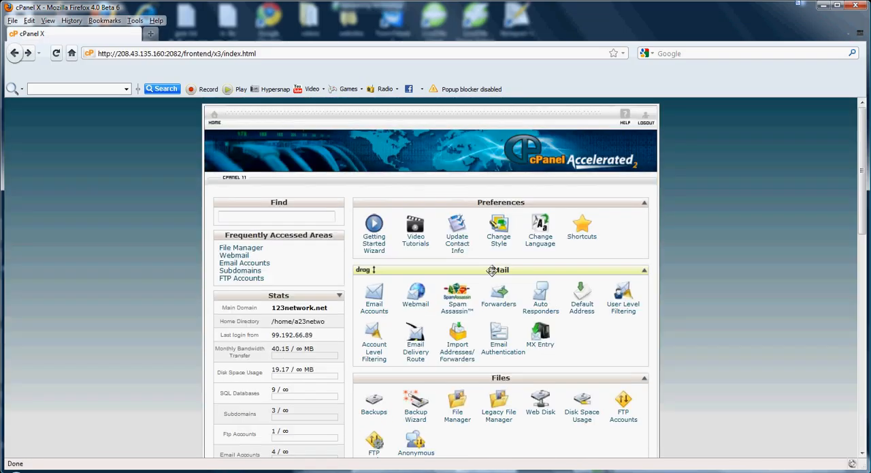
pyautogui.moveTo(523, 272)
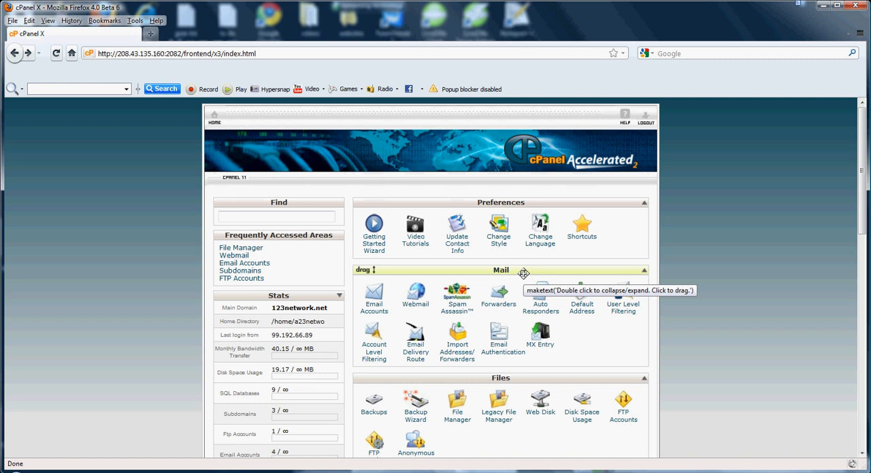
pyautogui.moveTo(531, 181)
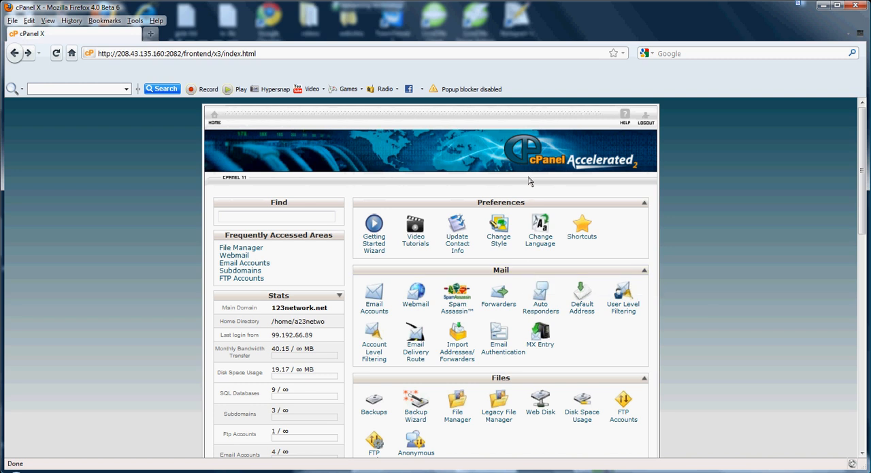
# Open the Email Accounts page from cPanel's Mail section.
pyautogui.click(278, 217)
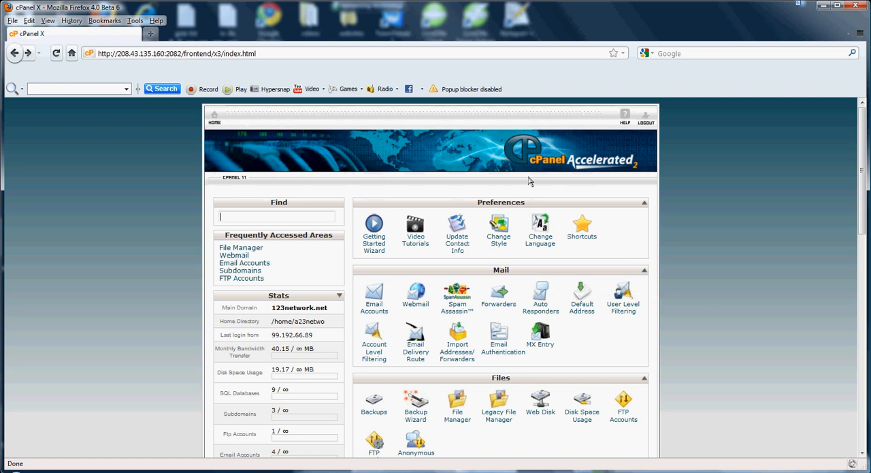
pyautogui.moveTo(509, 196)
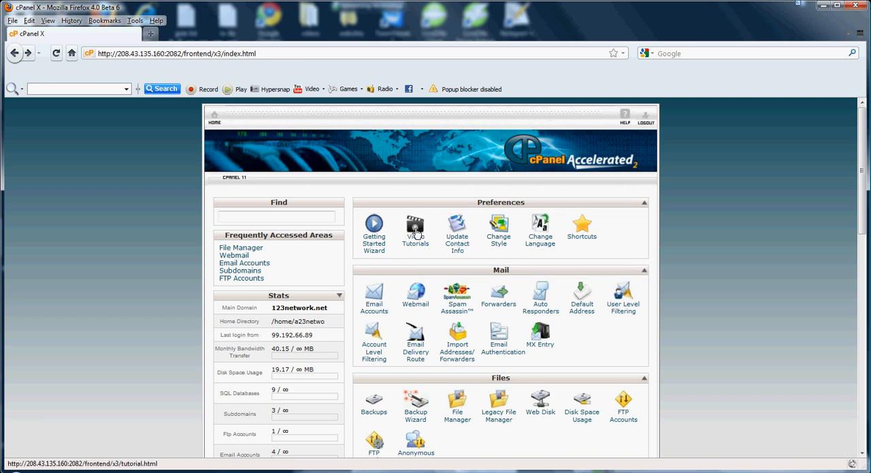
pyautogui.click(279, 217)
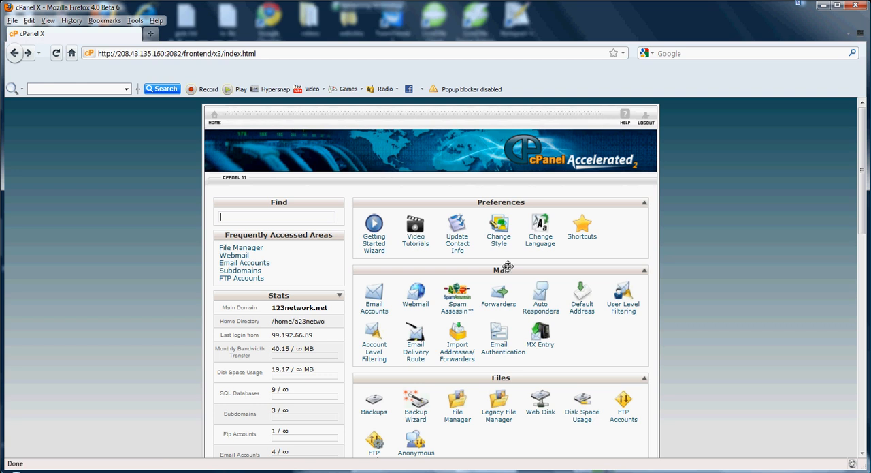
pyautogui.moveTo(504, 270)
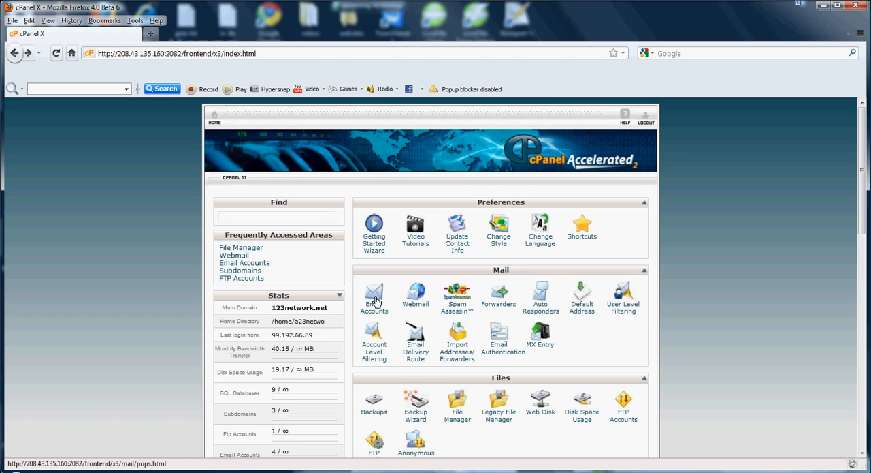
pyautogui.moveTo(374, 298)
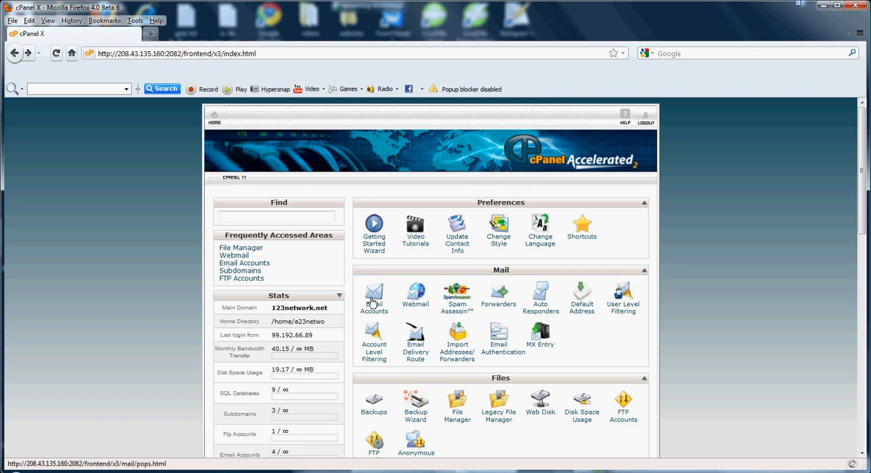
pyautogui.click(374, 296)
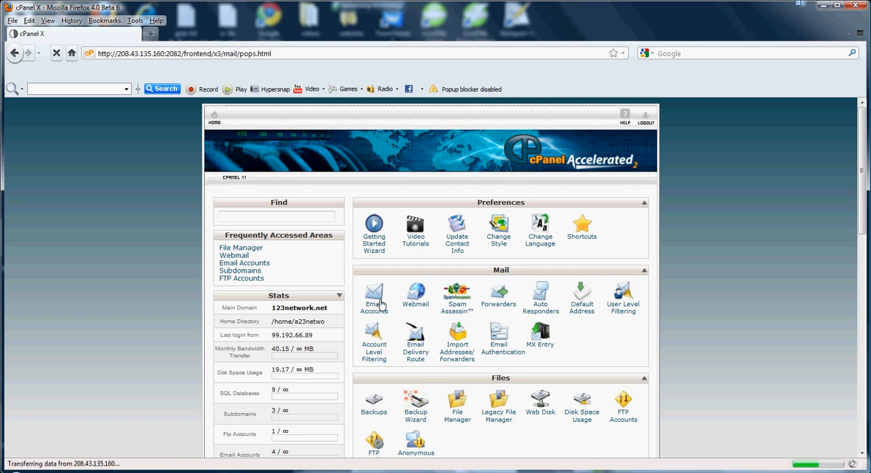
pyautogui.click(374, 296)
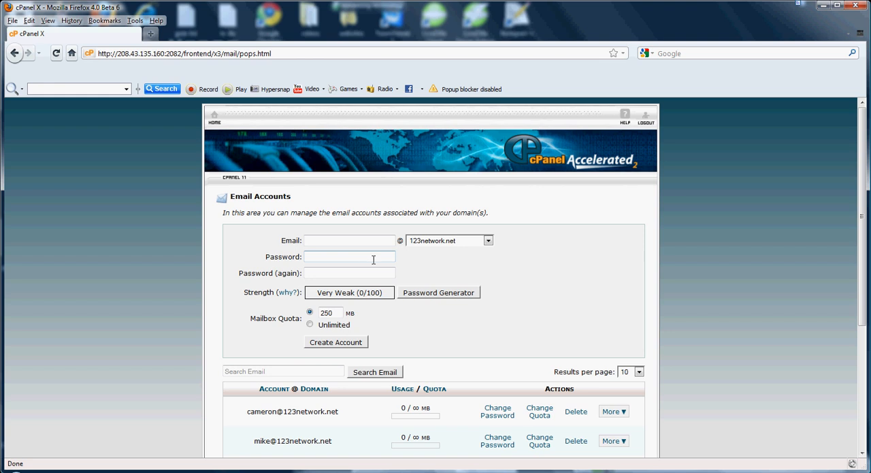
# Inspect the new-account form: Email field, 123network.net domain and 250 MB quota.
pyautogui.click(349, 239)
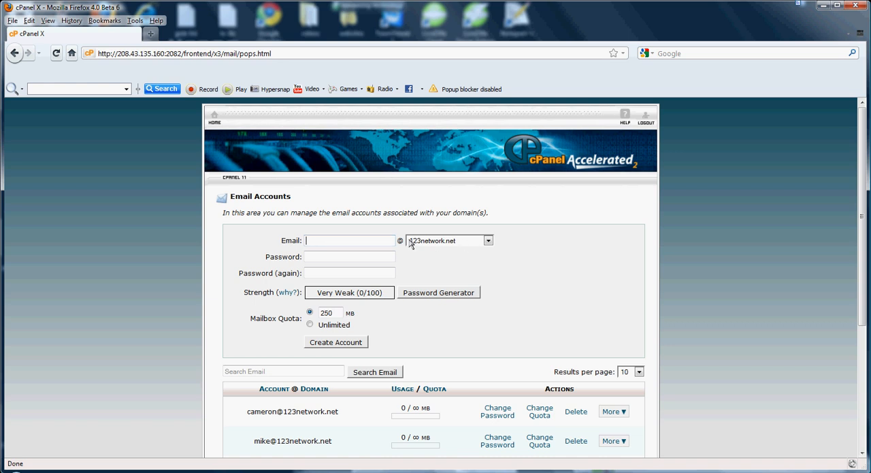
pyautogui.moveTo(457, 245)
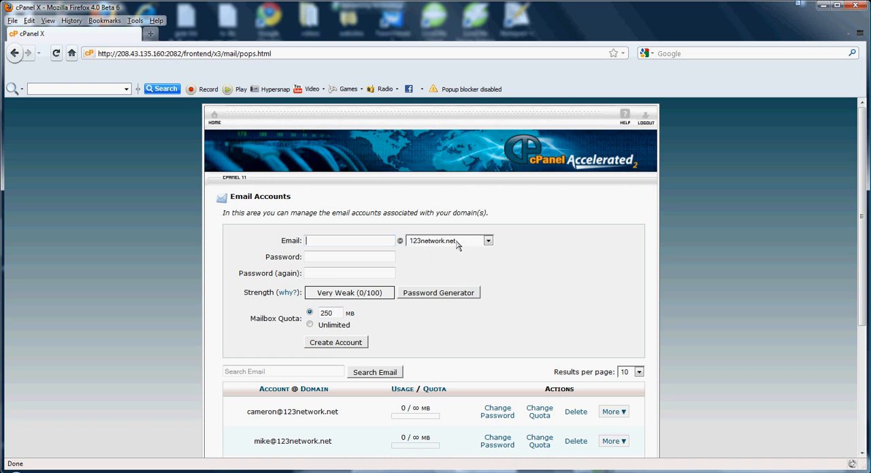
pyautogui.click(488, 240)
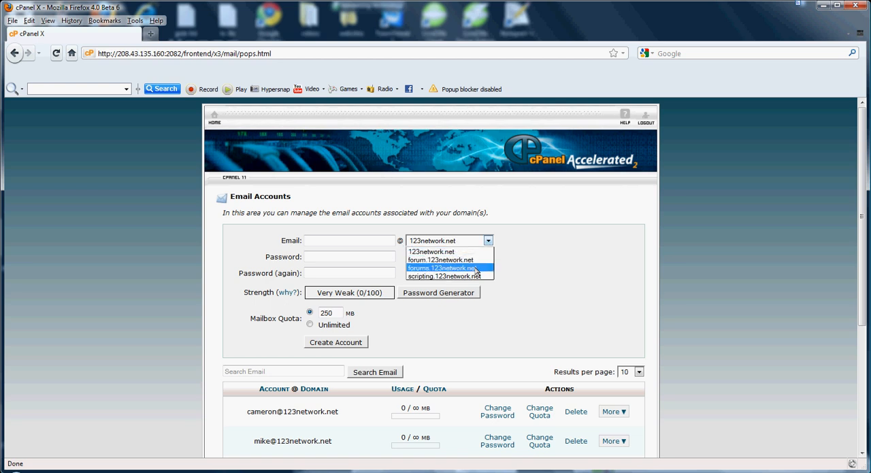
pyautogui.moveTo(443, 260)
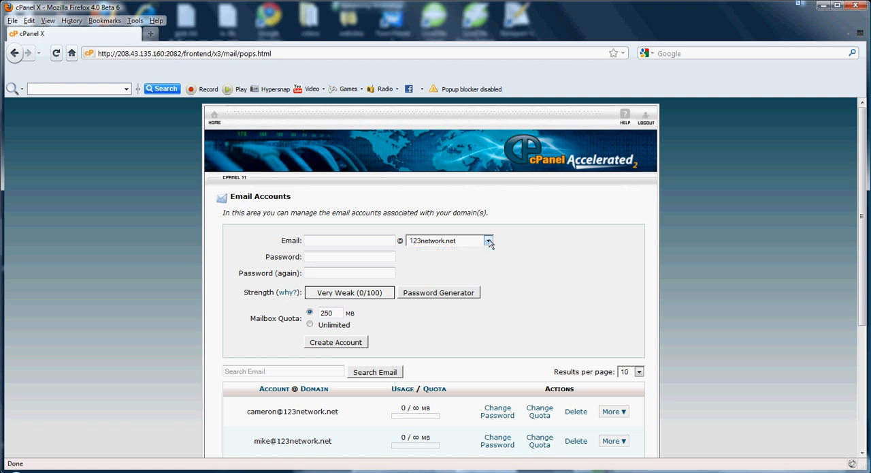
pyautogui.click(349, 272)
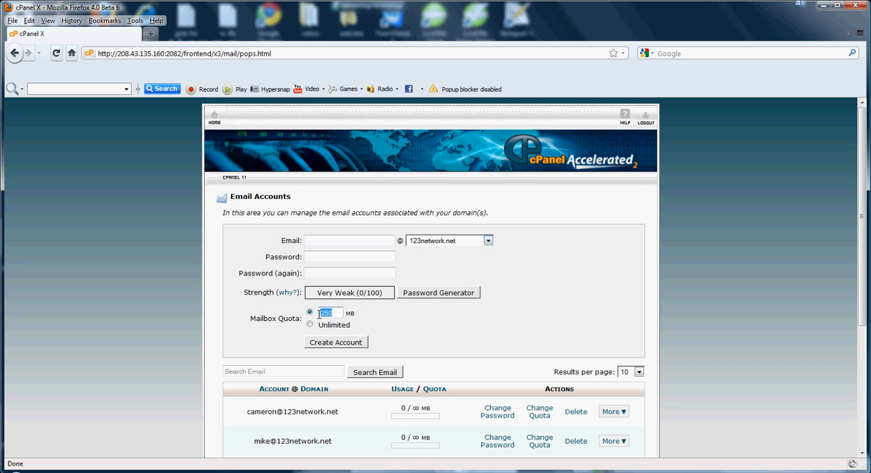
pyautogui.click(329, 312)
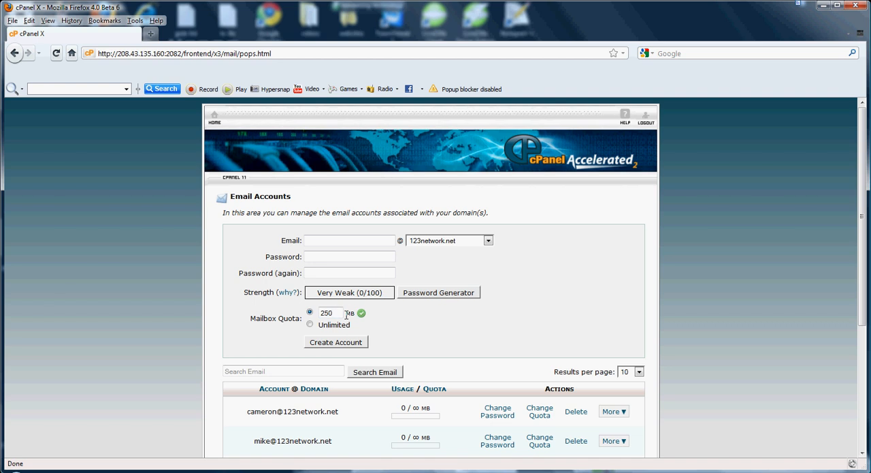
pyautogui.scroll(-3)
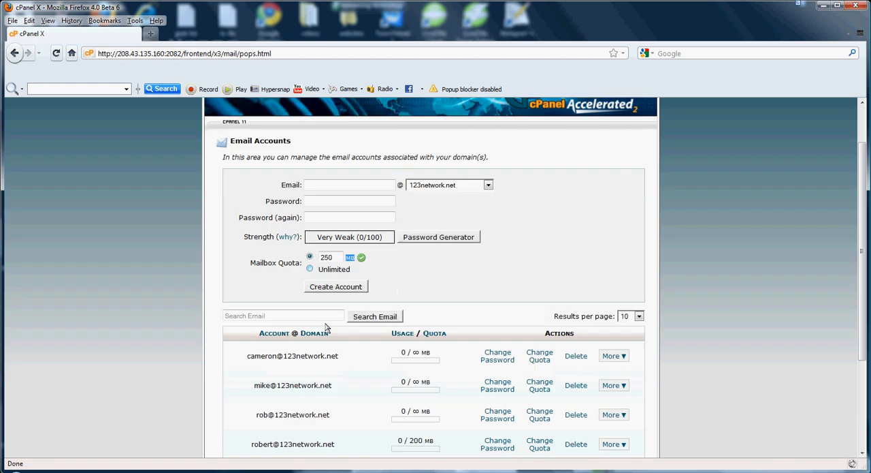
pyautogui.scroll(-3)
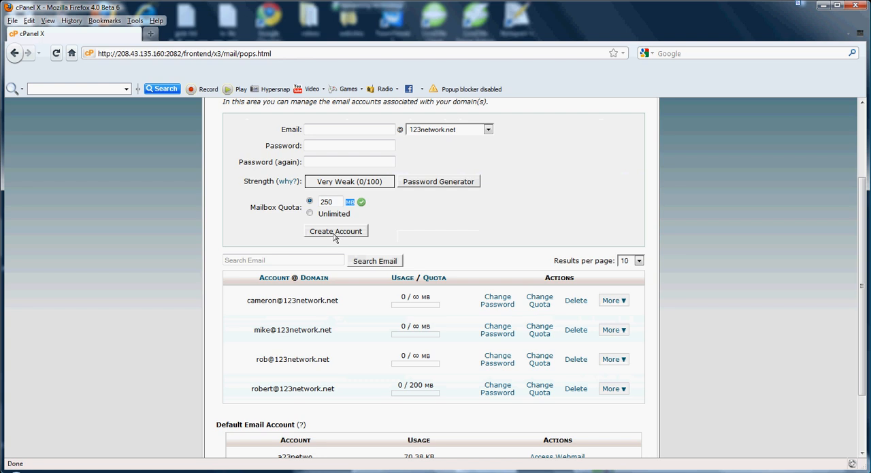
pyautogui.scroll(-3)
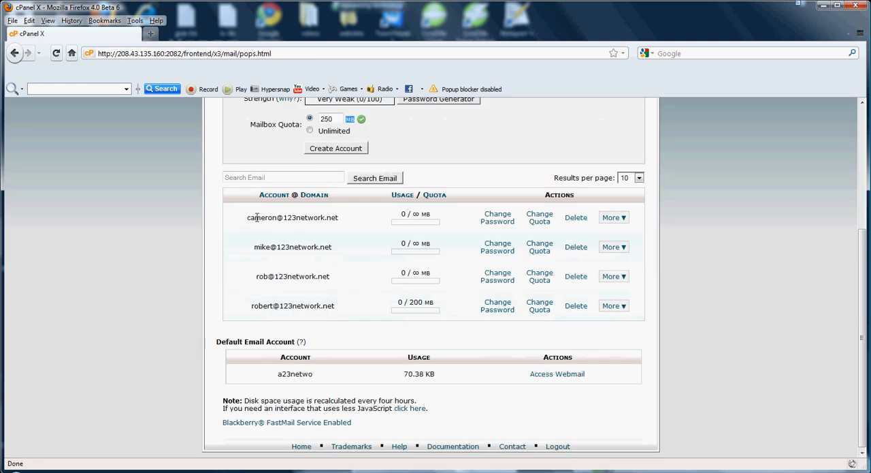
pyautogui.doubleClick(281, 216)
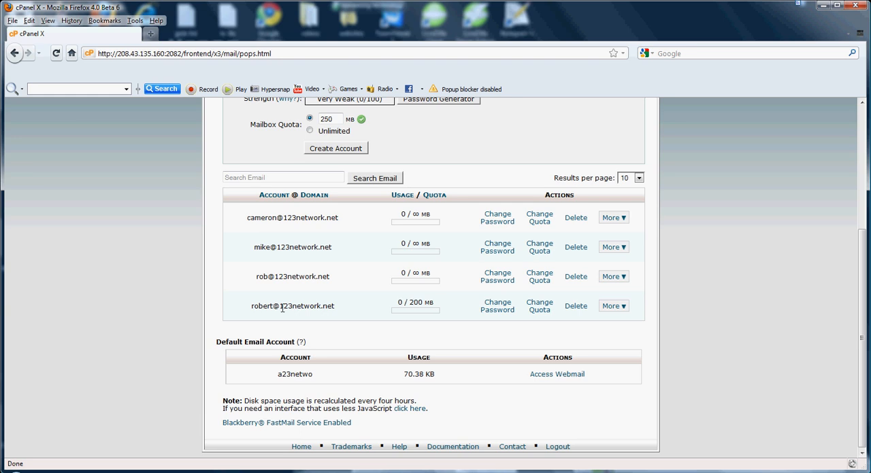
pyautogui.doubleClick(293, 305)
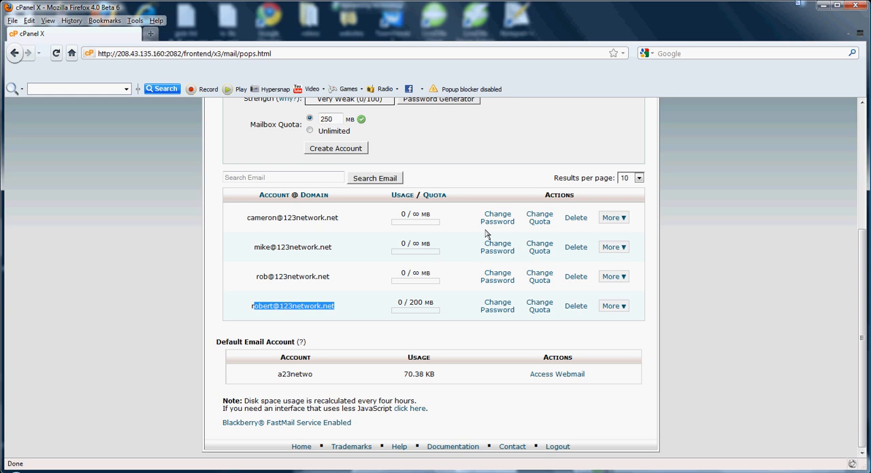
pyautogui.moveTo(505, 285)
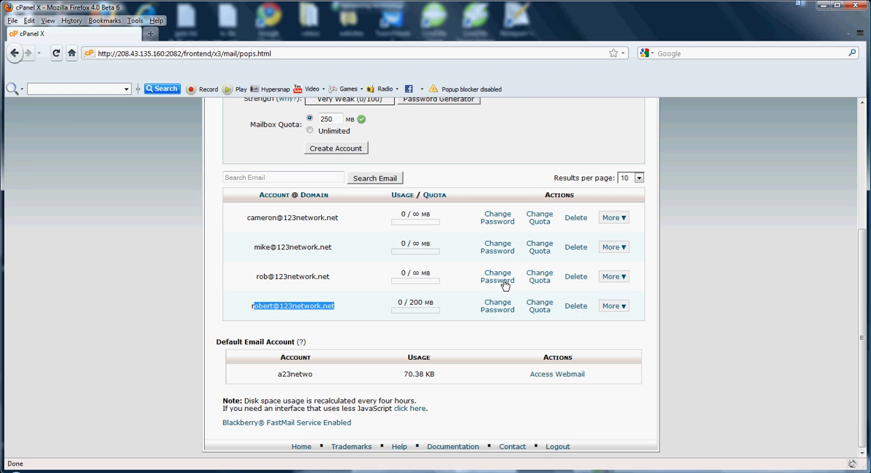
pyautogui.moveTo(506, 271)
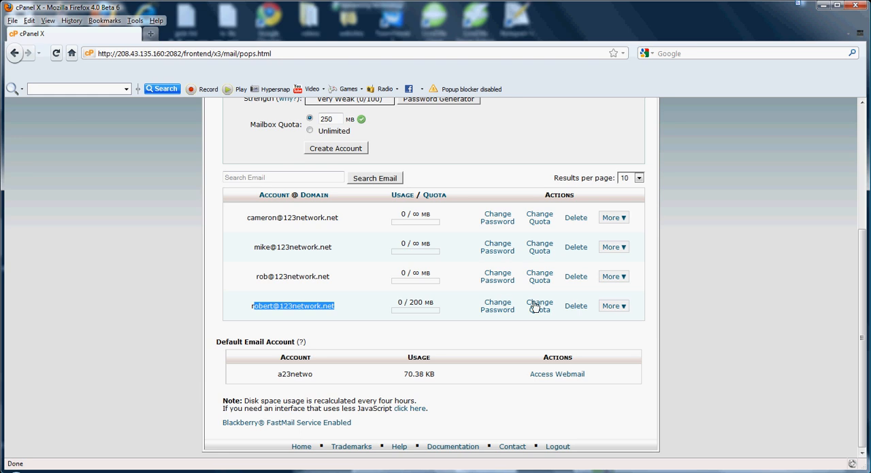
pyautogui.moveTo(541, 217)
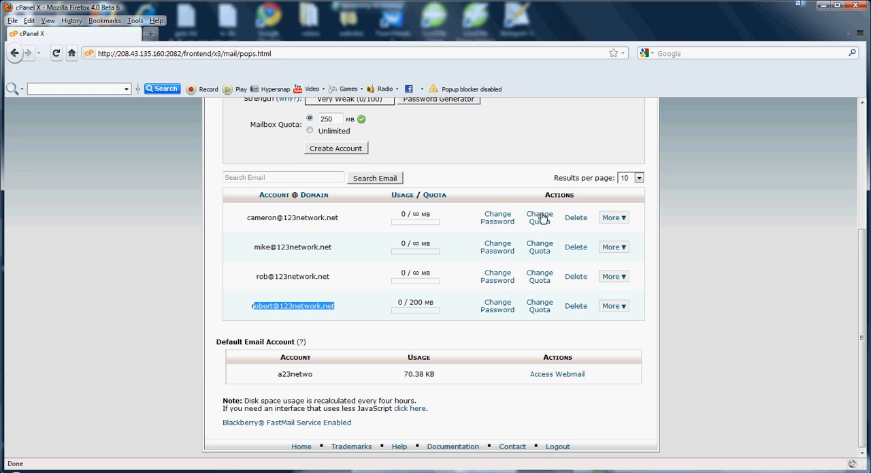
pyautogui.moveTo(606, 292)
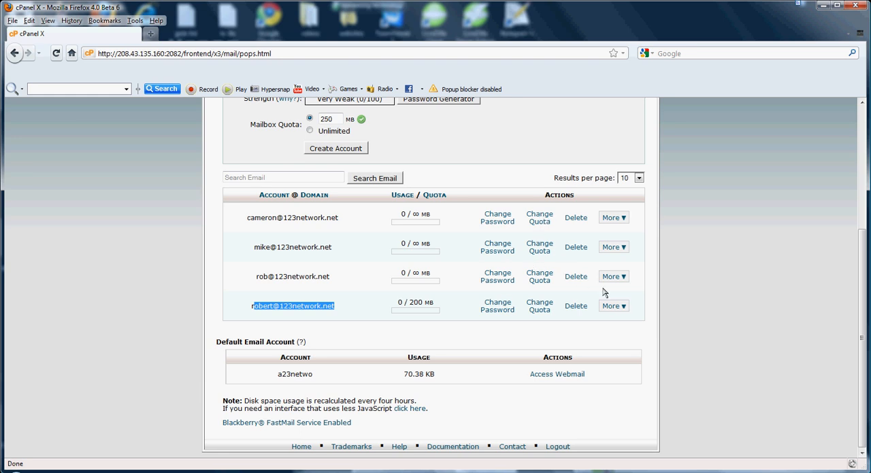
pyautogui.click(612, 276)
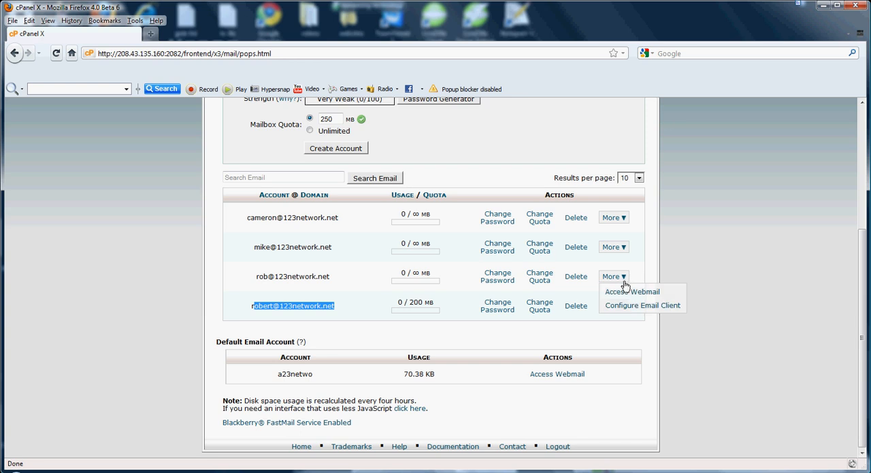
pyautogui.moveTo(632, 291)
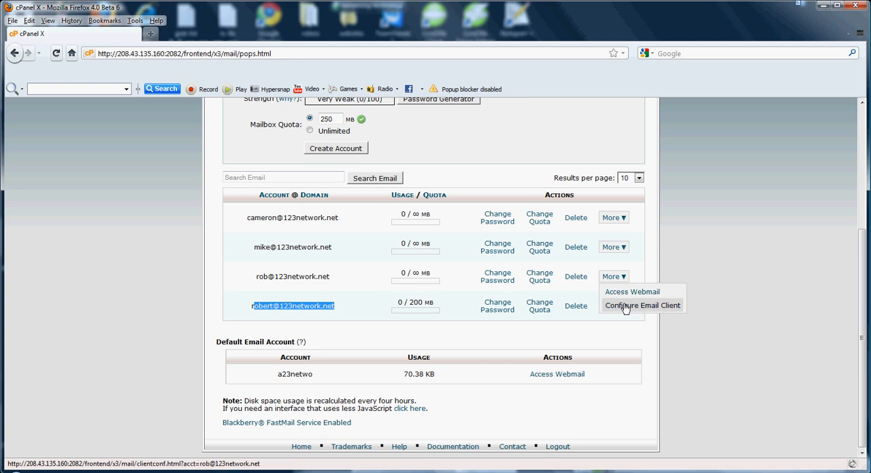
pyautogui.moveTo(504, 341)
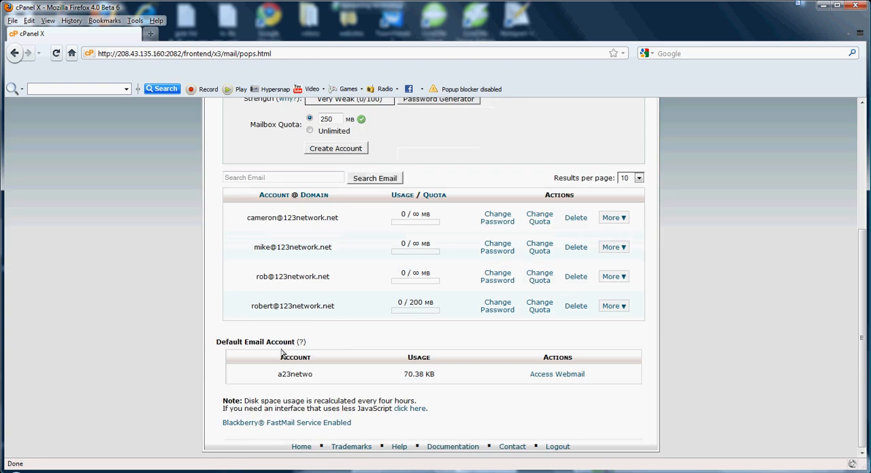
pyautogui.moveTo(237, 349)
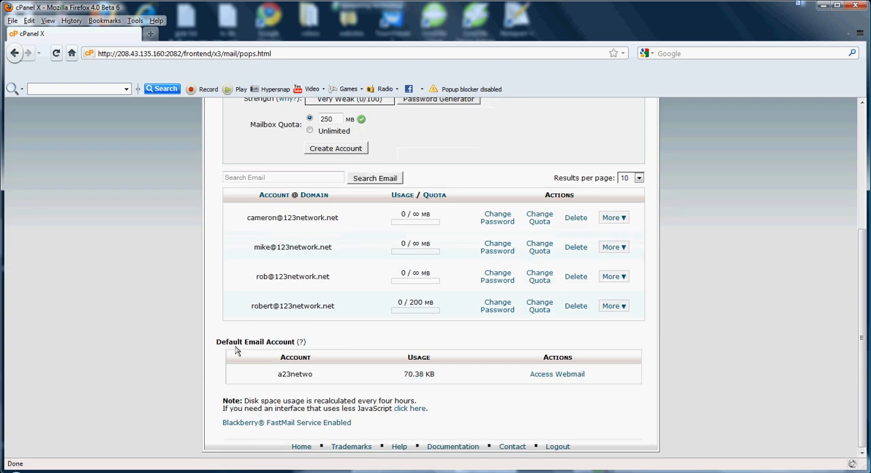
pyautogui.moveTo(293, 373)
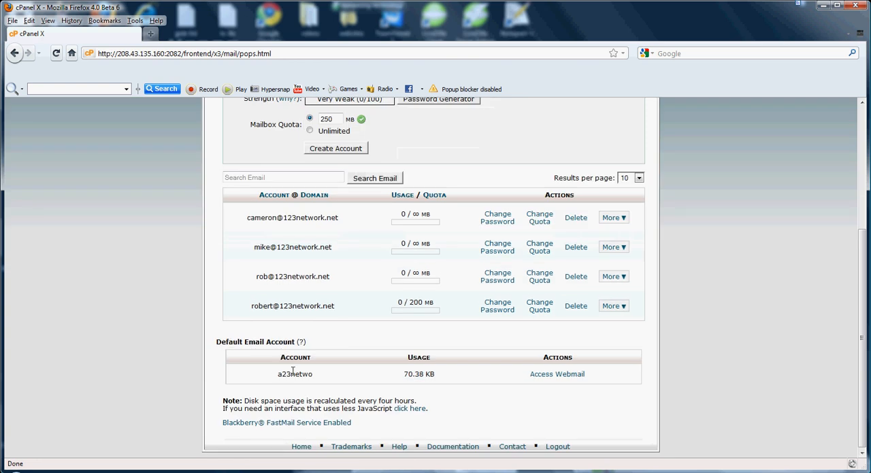
pyautogui.doubleClick(281, 373)
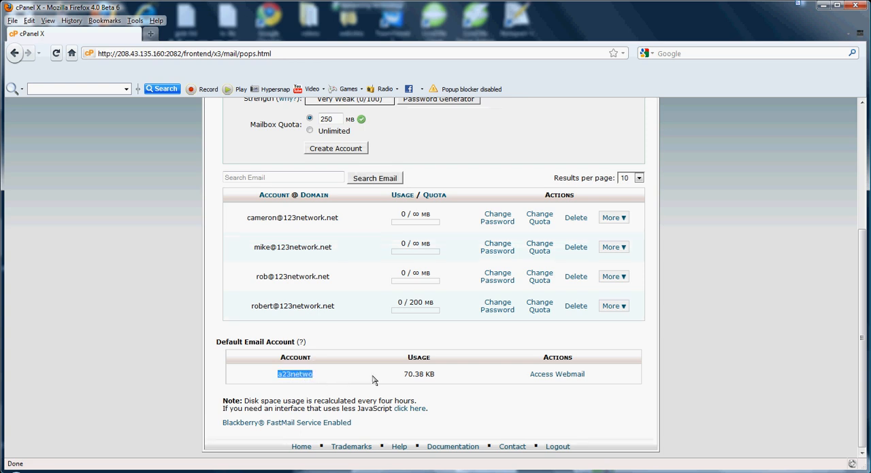
pyautogui.doubleClick(419, 373)
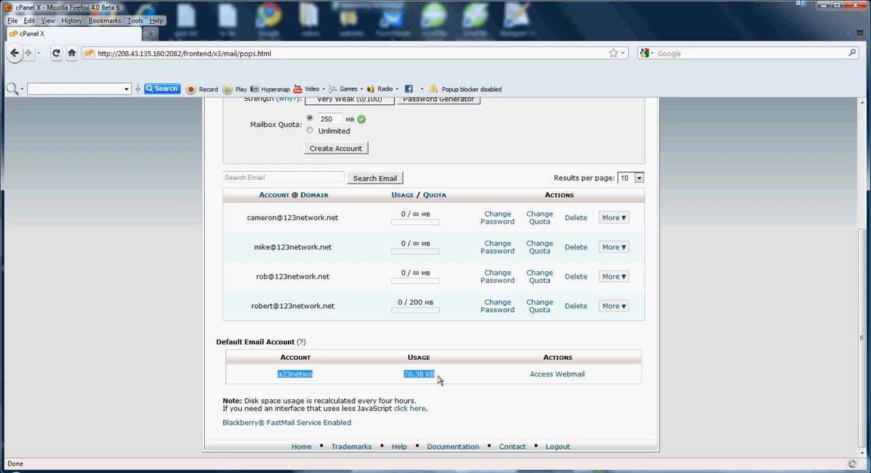
pyautogui.moveTo(441, 381)
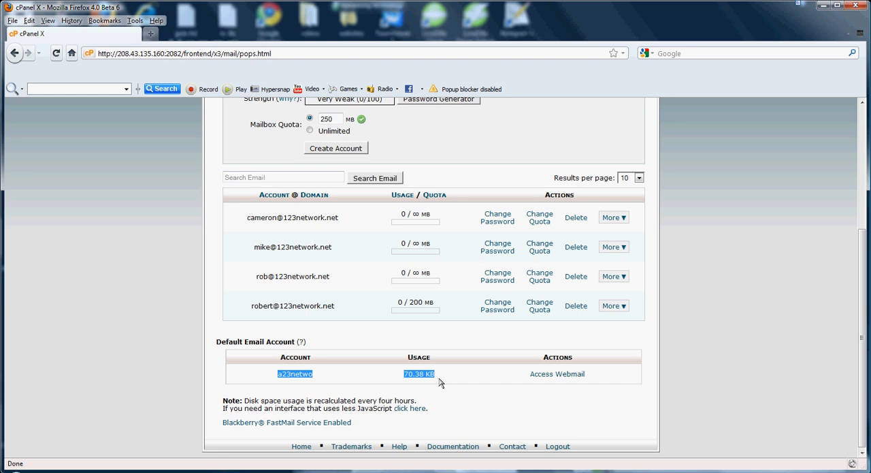
pyautogui.moveTo(512, 380)
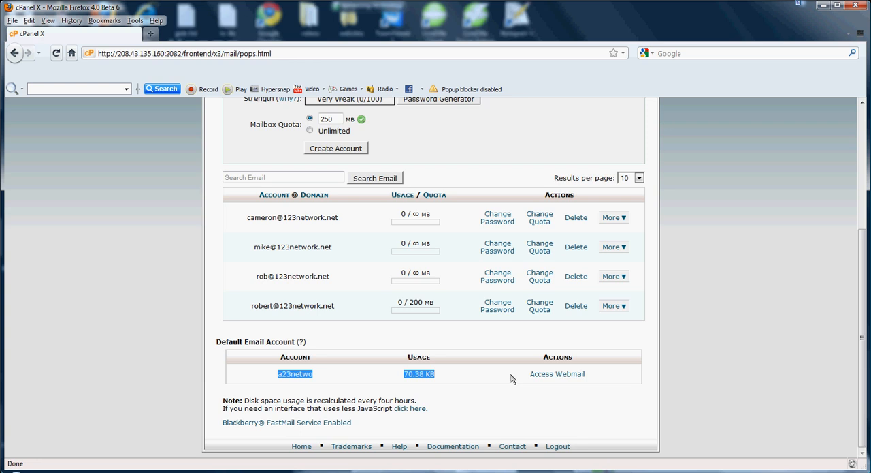
pyautogui.moveTo(345, 364)
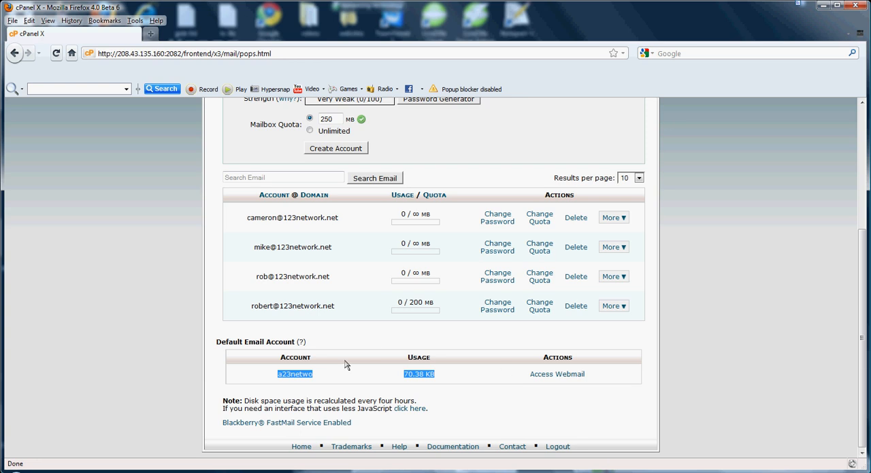
pyautogui.moveTo(402, 356)
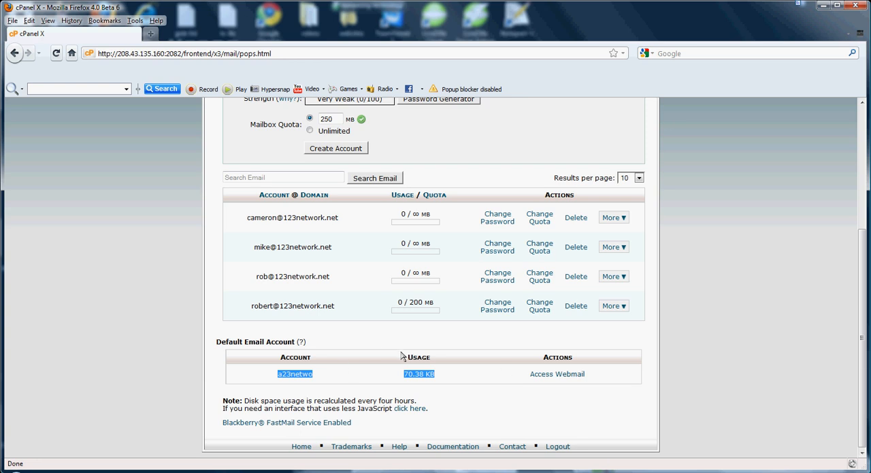
# Return to cPanel Home and open the Webmail page describing port 2096 access.
pyautogui.click(215, 117)
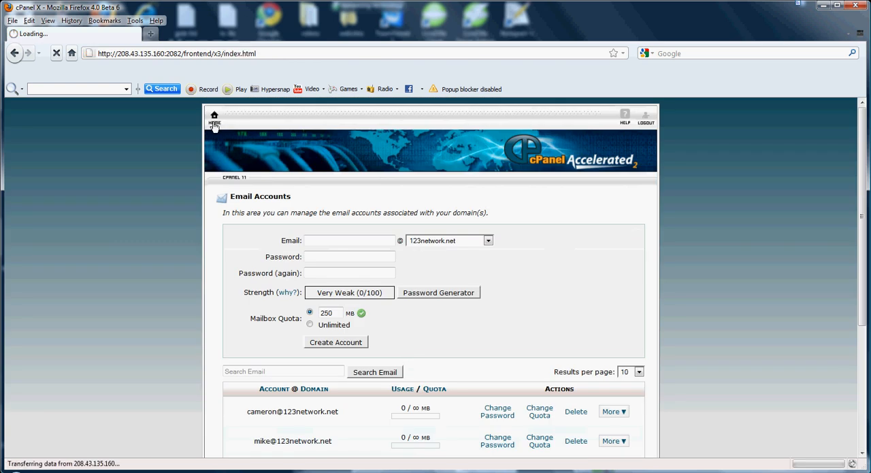
pyautogui.click(214, 115)
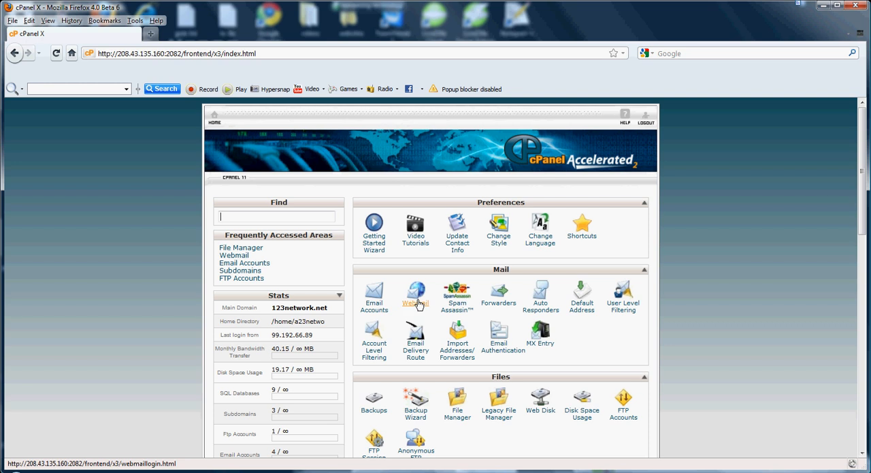
pyautogui.click(415, 296)
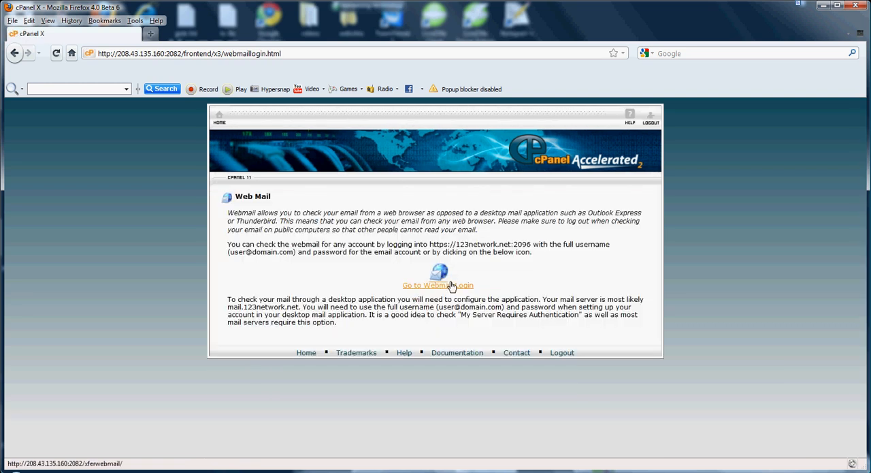
# Go to Webmail Login to see the Horde, SquirrelMail and RoundCube clients.
pyautogui.click(437, 284)
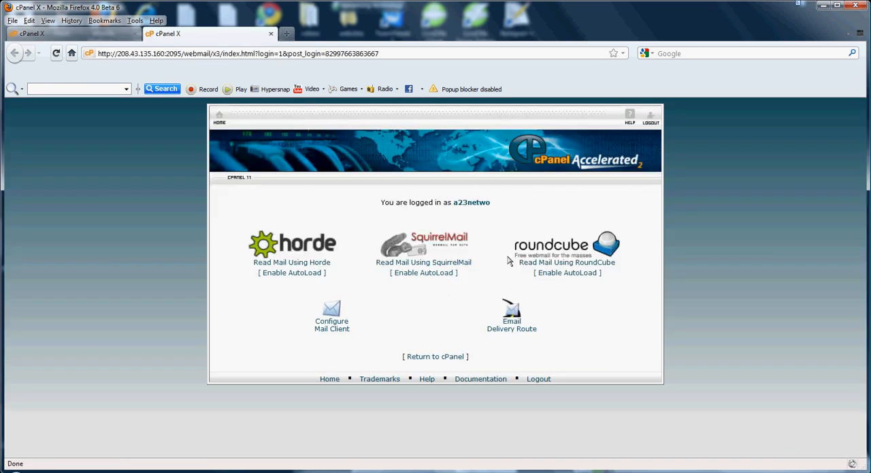
pyautogui.moveTo(566, 261)
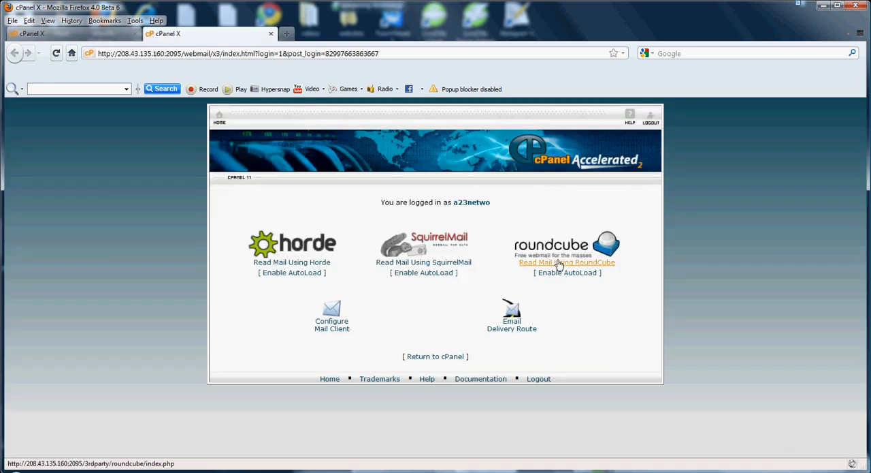
pyautogui.moveTo(327, 243)
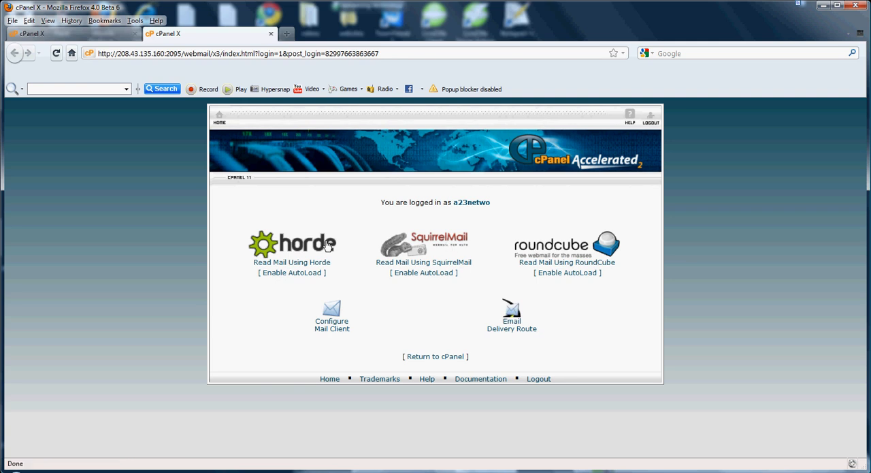
pyautogui.moveTo(346, 281)
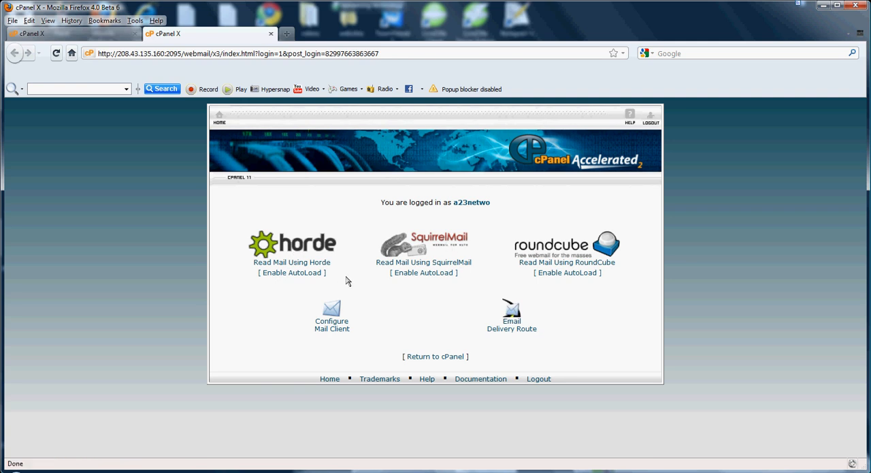
pyautogui.moveTo(382, 300)
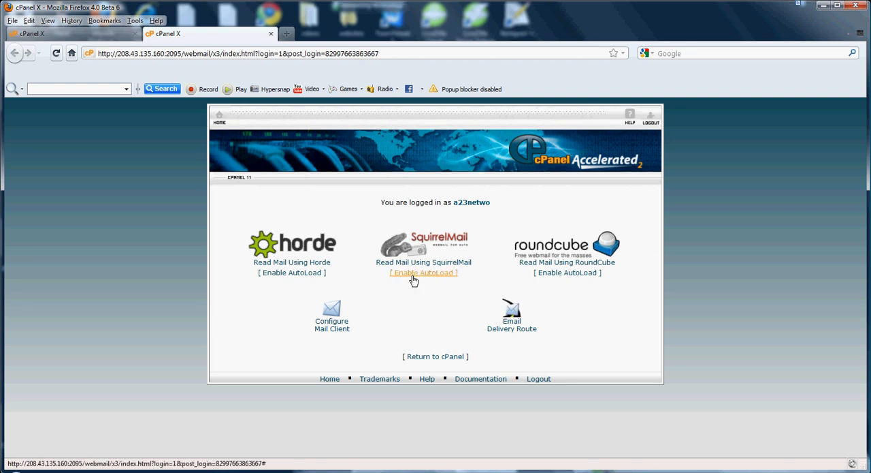
pyautogui.moveTo(398, 247)
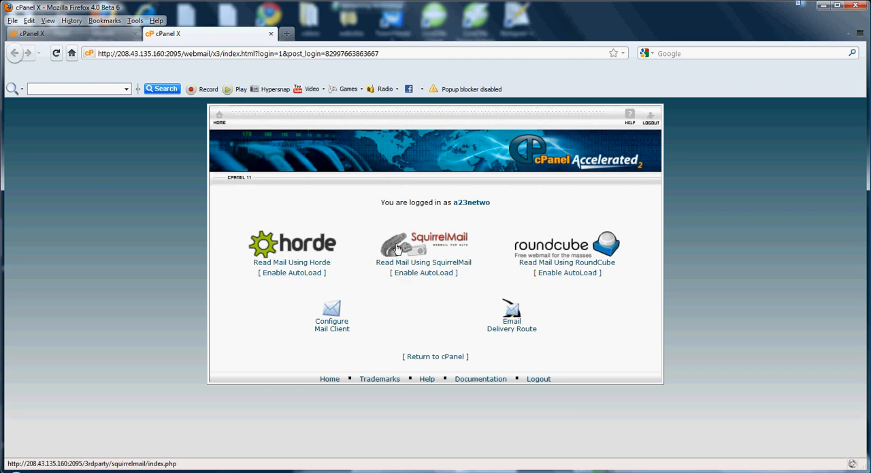
pyautogui.moveTo(281, 207)
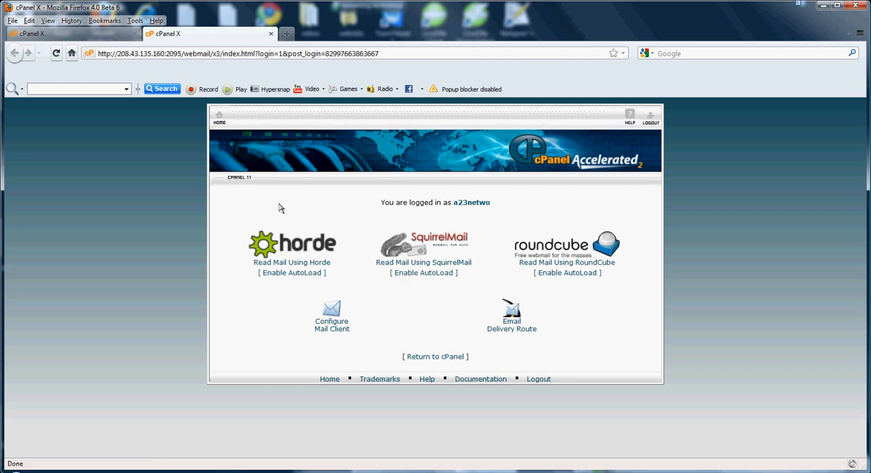
pyautogui.moveTo(378, 249)
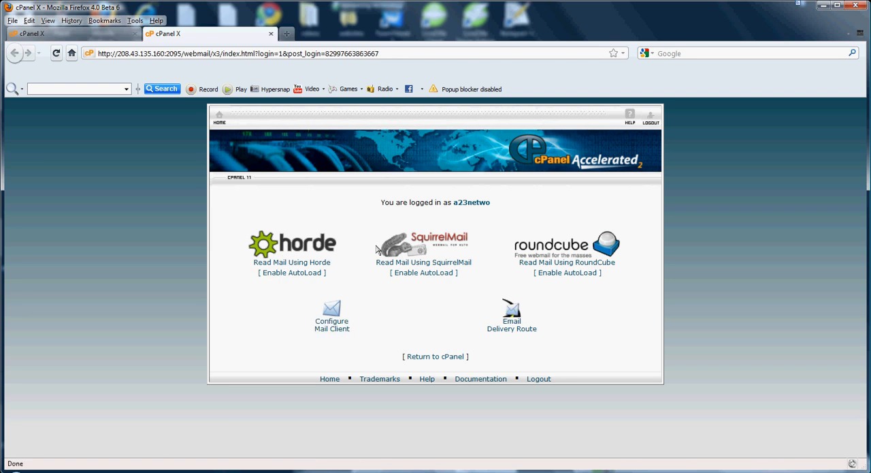
pyautogui.moveTo(405, 272)
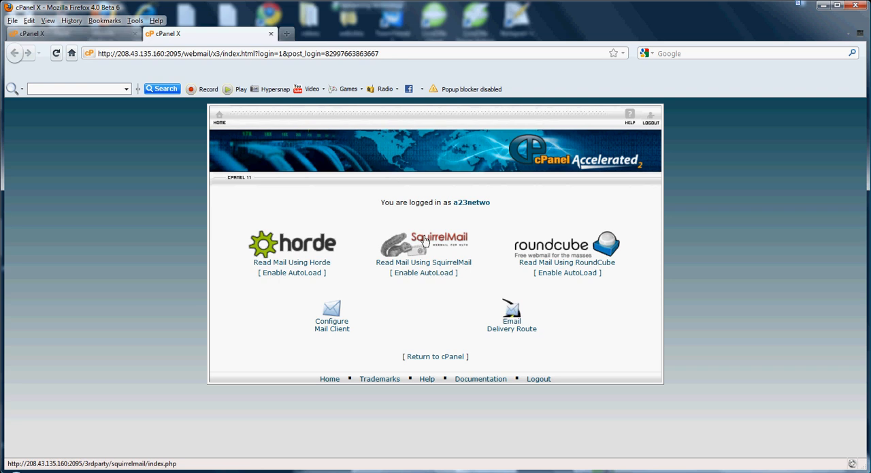
pyautogui.moveTo(585, 262)
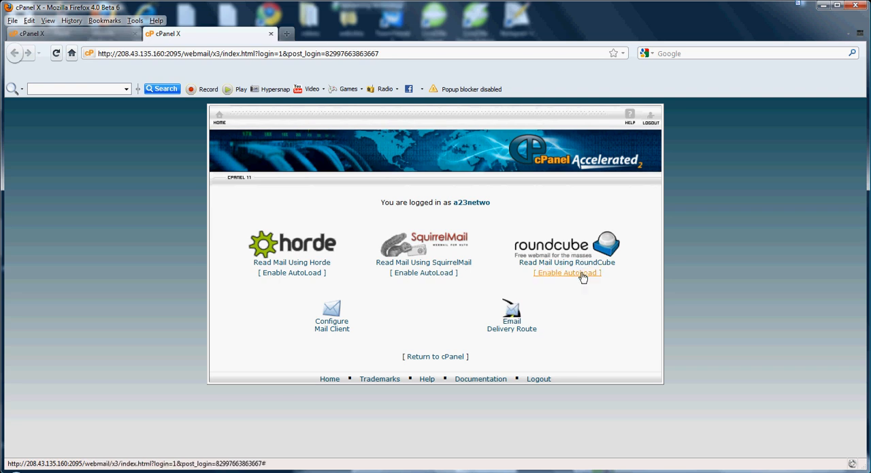
pyautogui.click(567, 272)
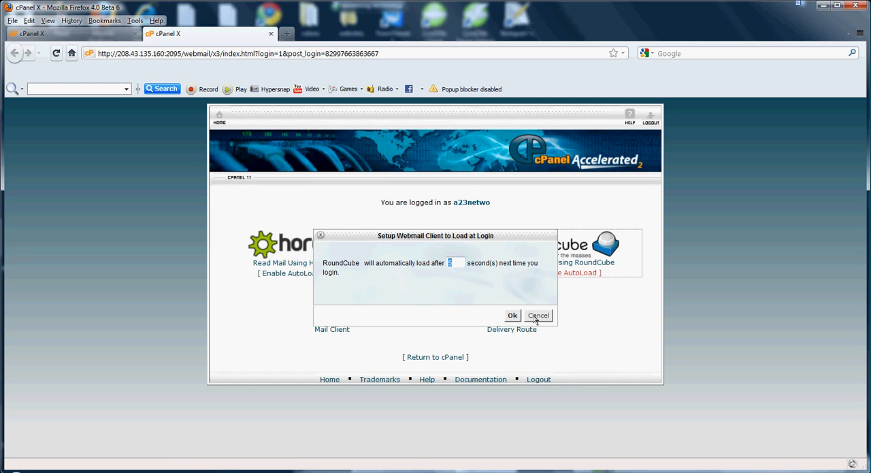
pyautogui.click(539, 315)
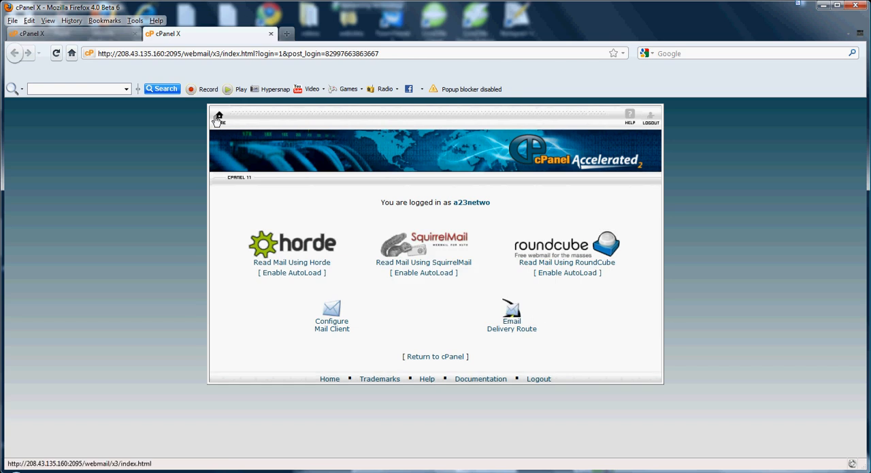
pyautogui.click(291, 244)
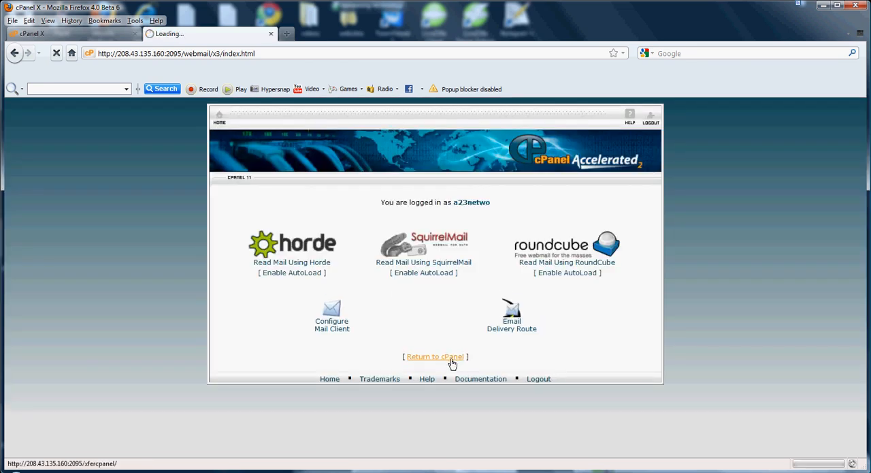
# Return to cPanel from webmail and open SpamAssassin in the Mail section.
pyautogui.click(435, 356)
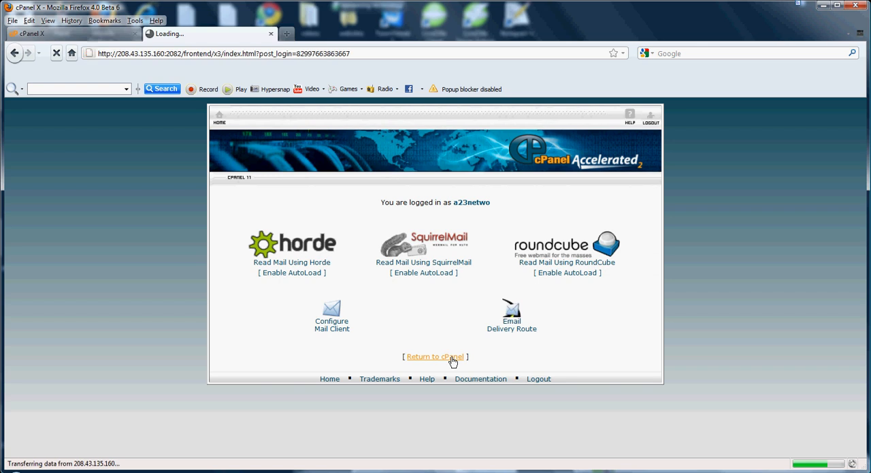
pyautogui.click(435, 356)
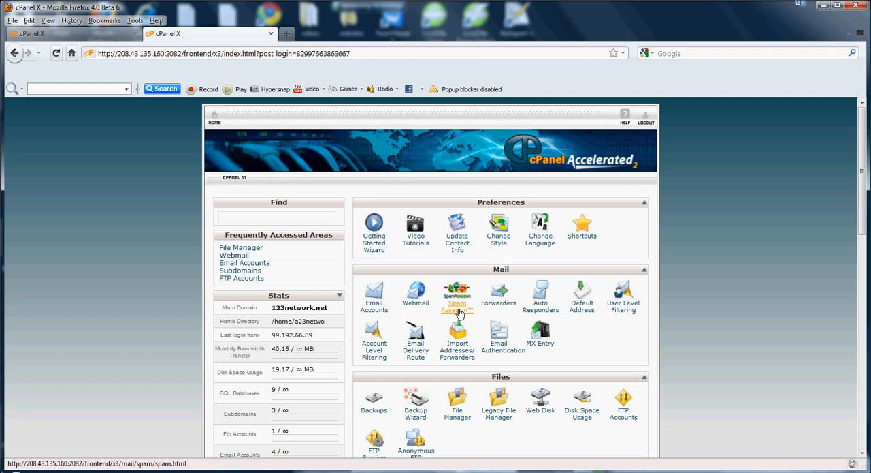
pyautogui.click(279, 217)
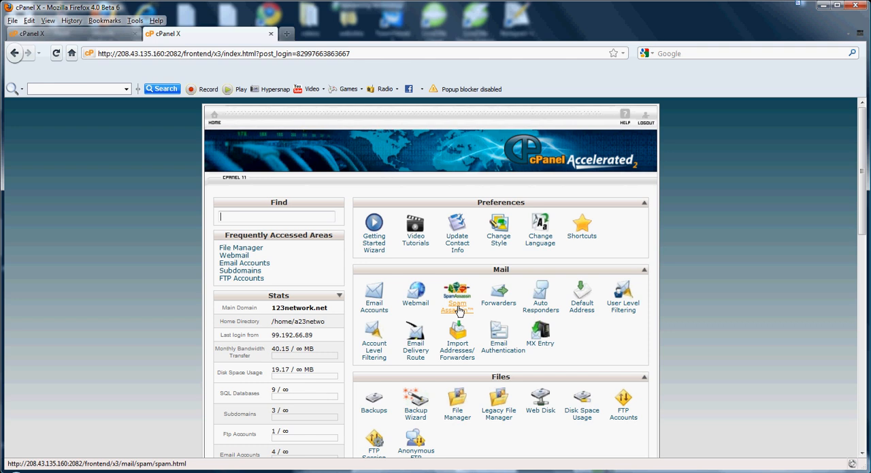
pyautogui.click(456, 291)
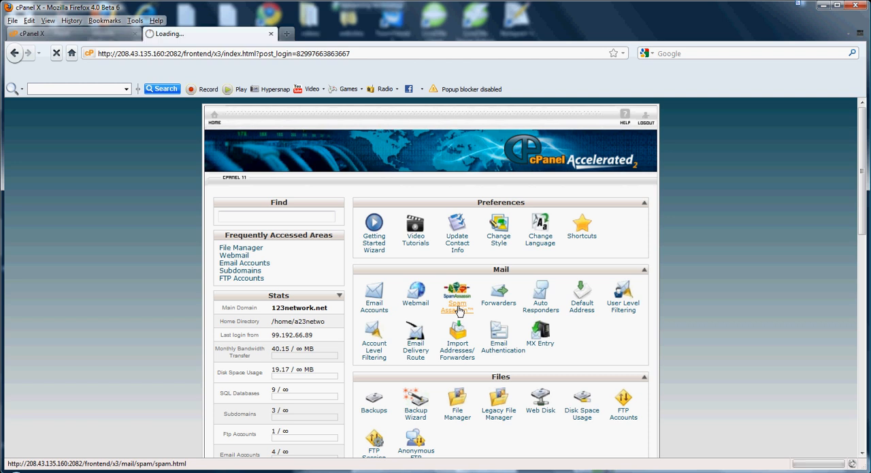
# Highlight SpamAssassin's auto-delete note and view the spam score values 1 to 10.
pyautogui.click(457, 297)
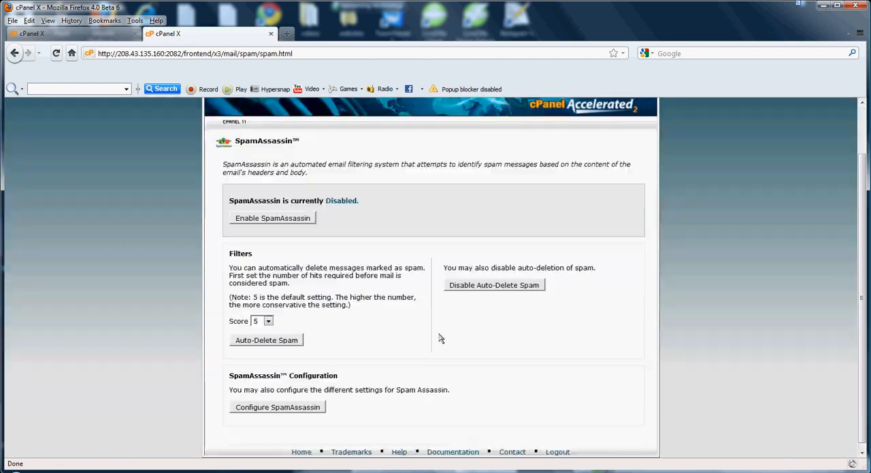
pyautogui.moveTo(350, 214)
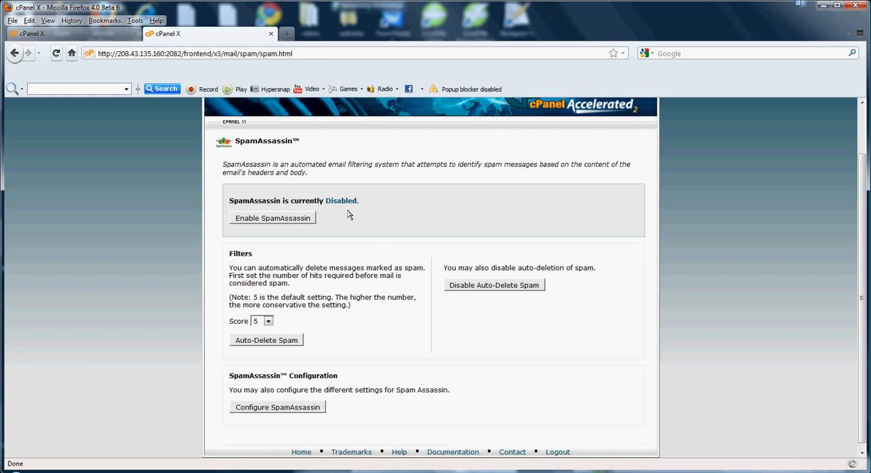
pyautogui.moveTo(327, 198)
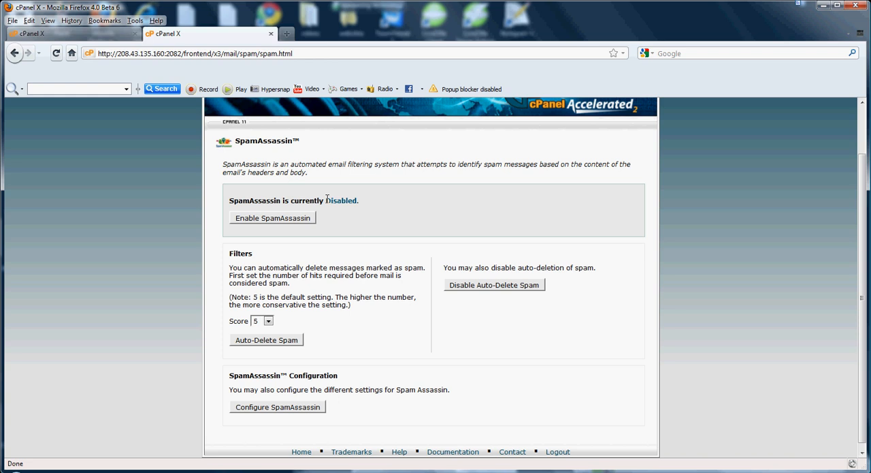
pyautogui.moveTo(296, 337)
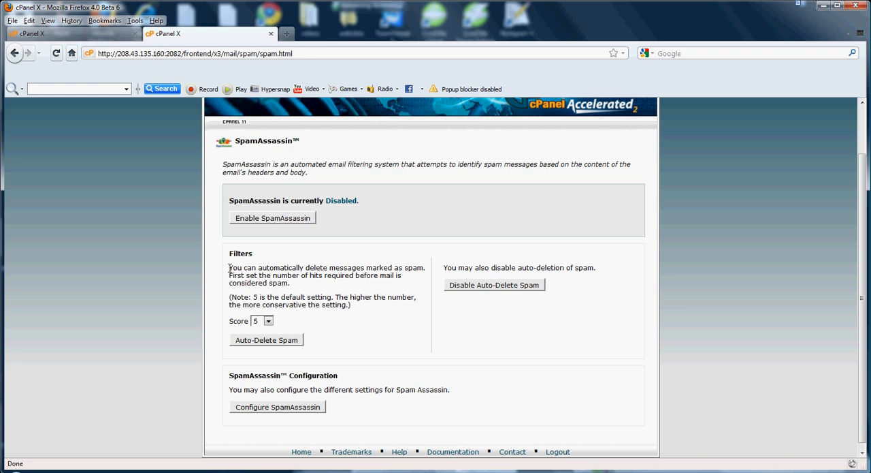
pyautogui.moveTo(229, 266); pyautogui.dragTo(344, 277)
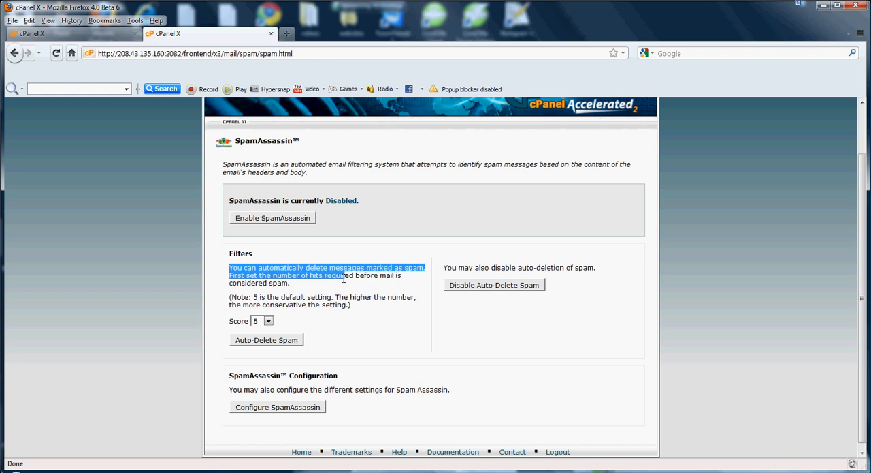
pyautogui.moveTo(344, 278); pyautogui.dragTo(371, 320)
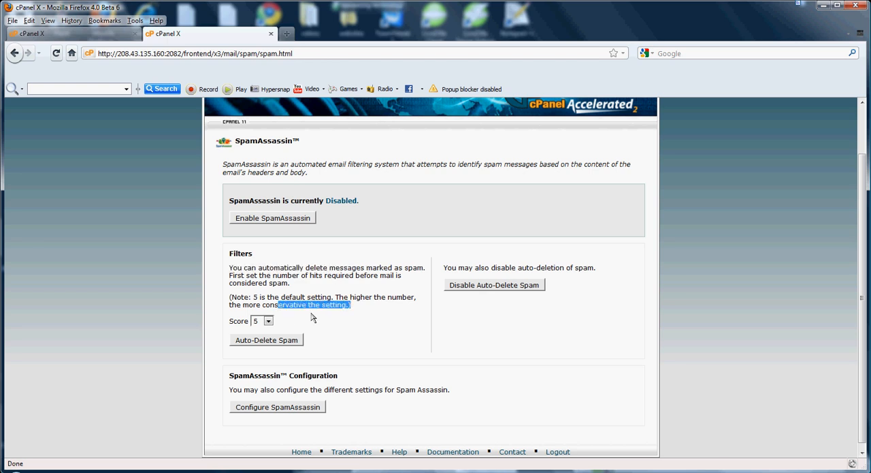
pyautogui.click(268, 321)
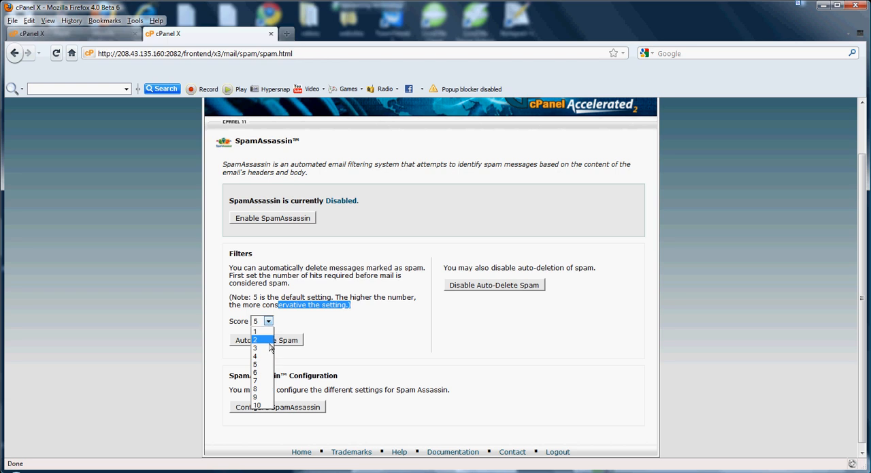
pyautogui.moveTo(262, 372)
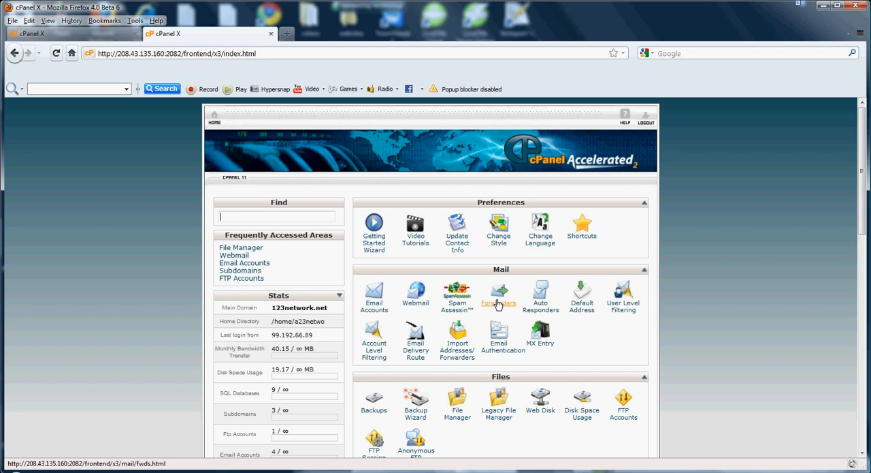
# Open Forwarders and scroll to confirm no account or domain forwarders exist.
pyautogui.click(498, 296)
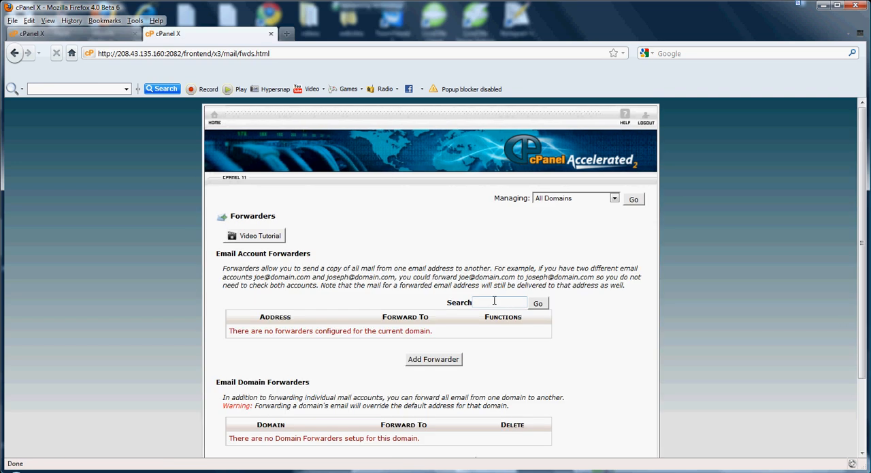
pyautogui.scroll(-3)
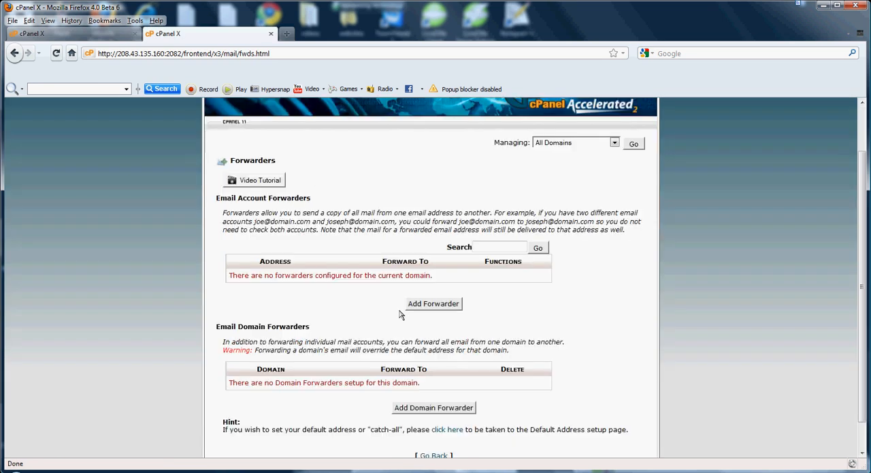
pyautogui.moveTo(392, 310)
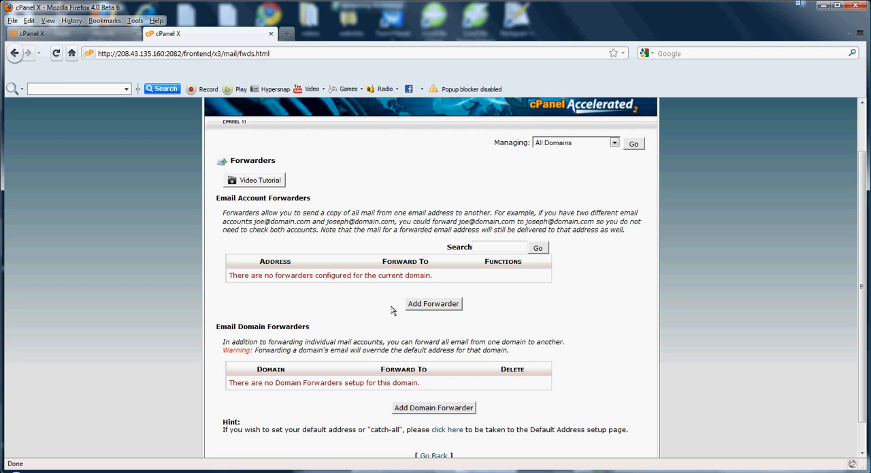
pyautogui.moveTo(261, 213)
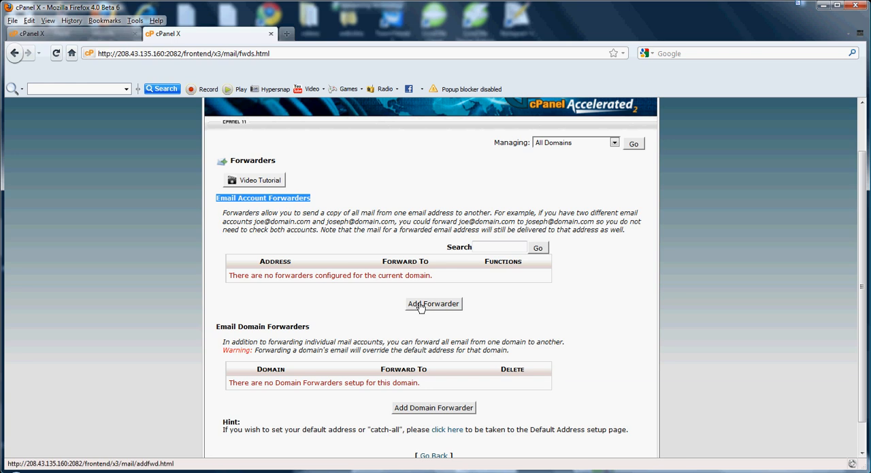
# Open Add Forwarder and inspect the address field and 123network.net domain dropdown.
pyautogui.click(433, 304)
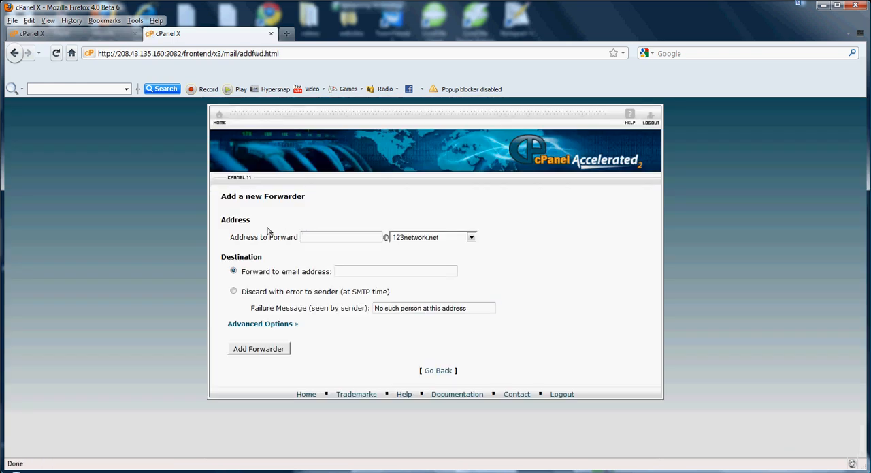
pyautogui.click(340, 237)
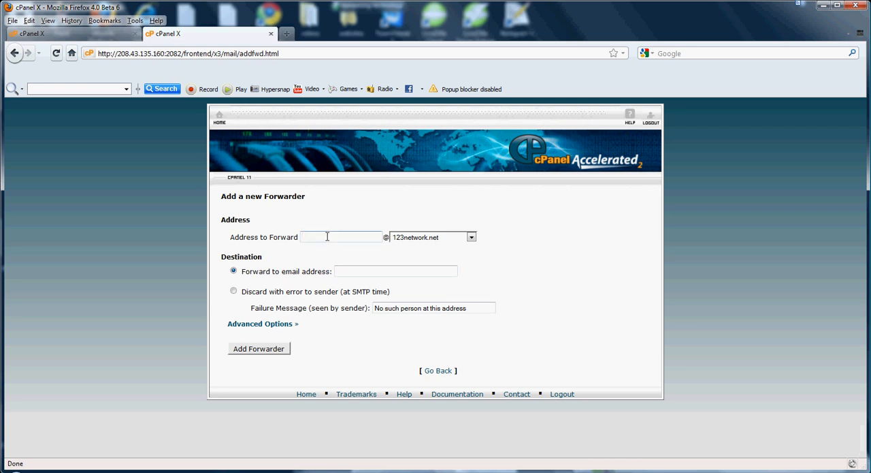
pyautogui.click(340, 236)
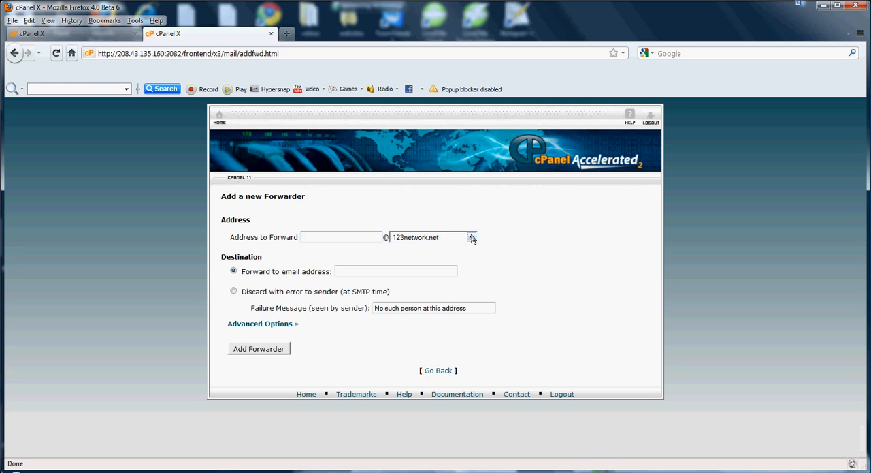
pyautogui.moveTo(401, 319)
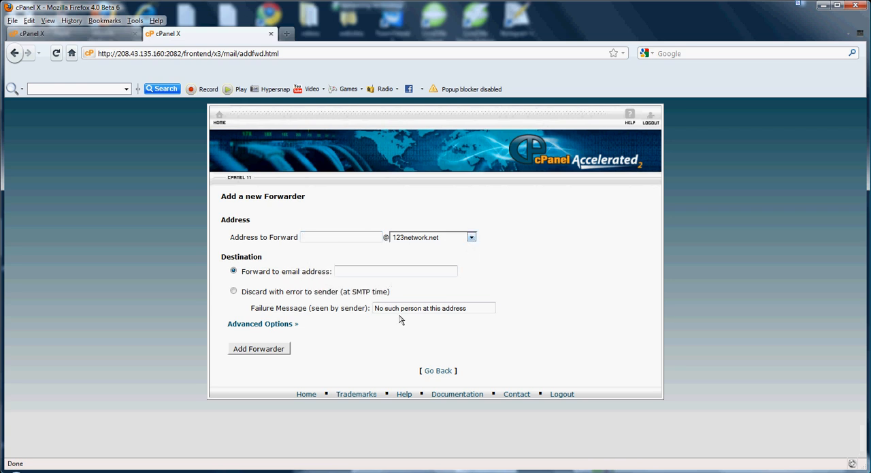
pyautogui.click(395, 271)
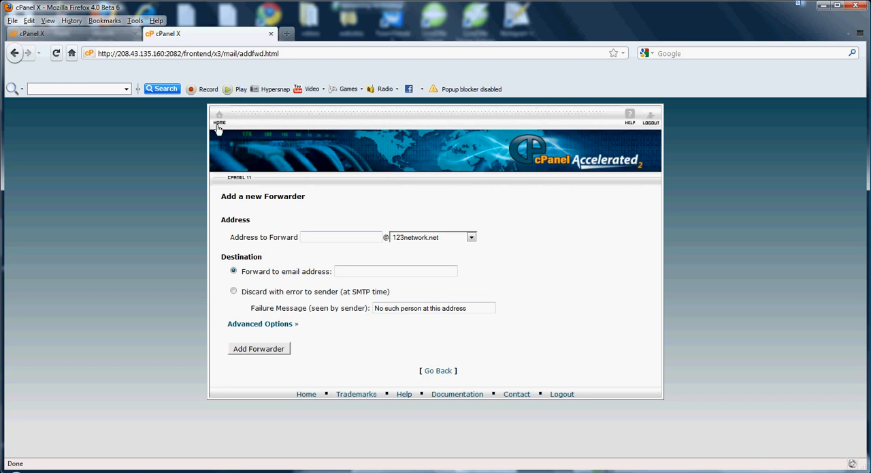
# Go back to the cPanel home dashboard without submitting the forwarder.
pyautogui.click(220, 116)
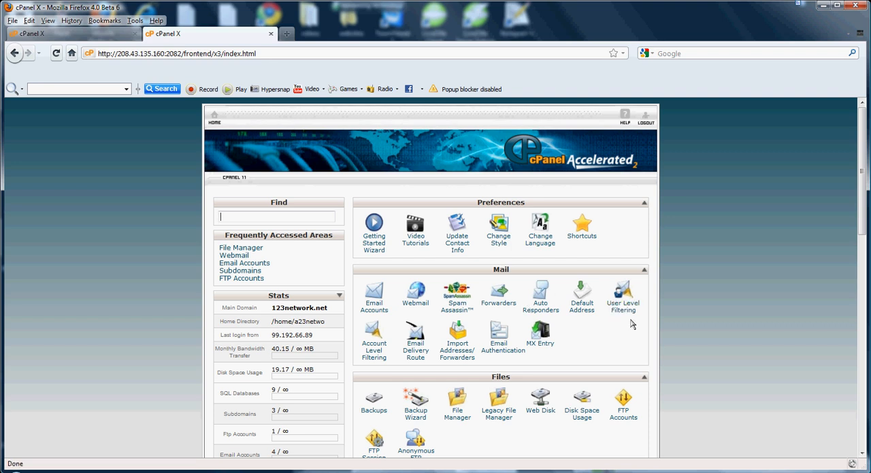
pyautogui.moveTo(542, 307)
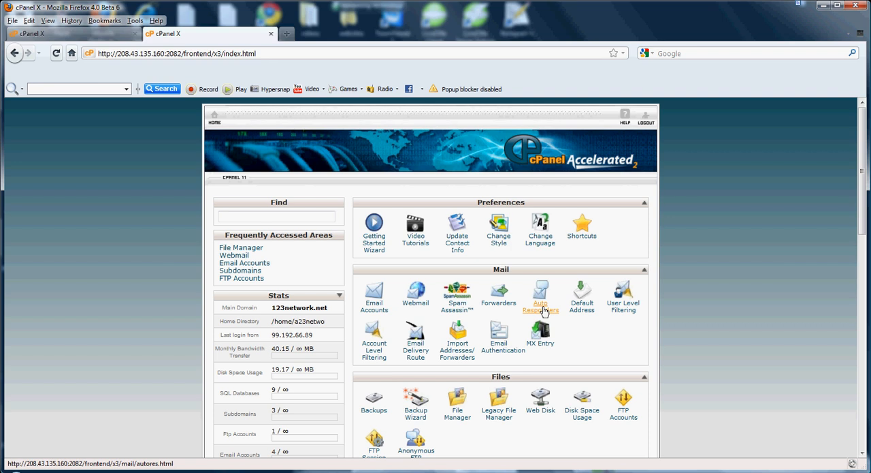
pyautogui.click(540, 296)
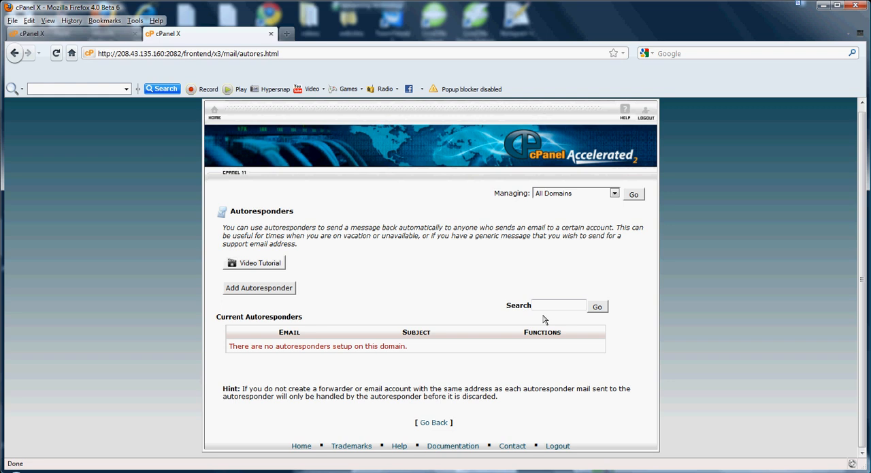
pyautogui.click(259, 288)
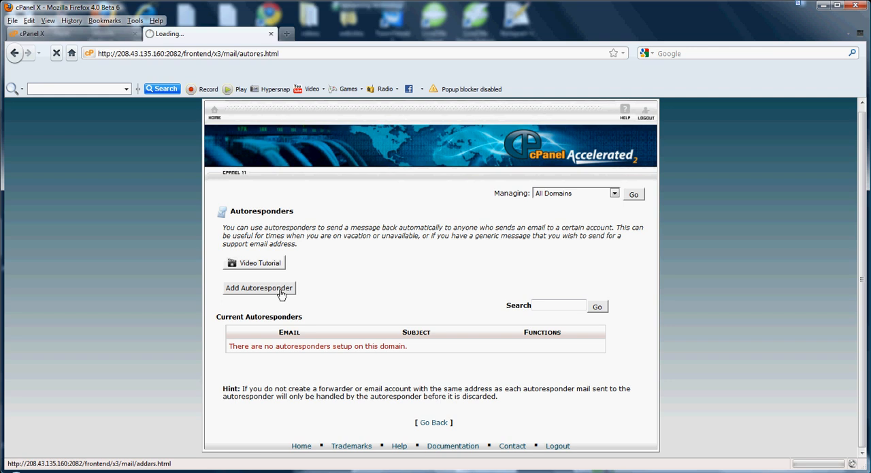
pyautogui.click(260, 287)
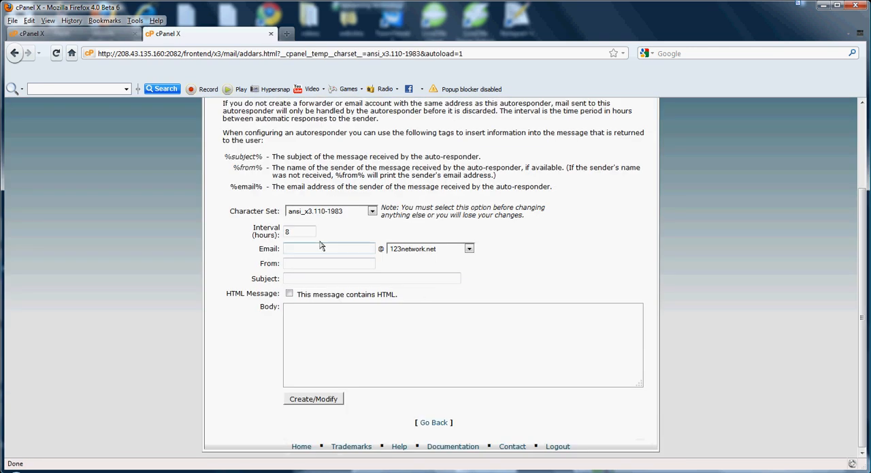
pyautogui.tripleClick(300, 231)
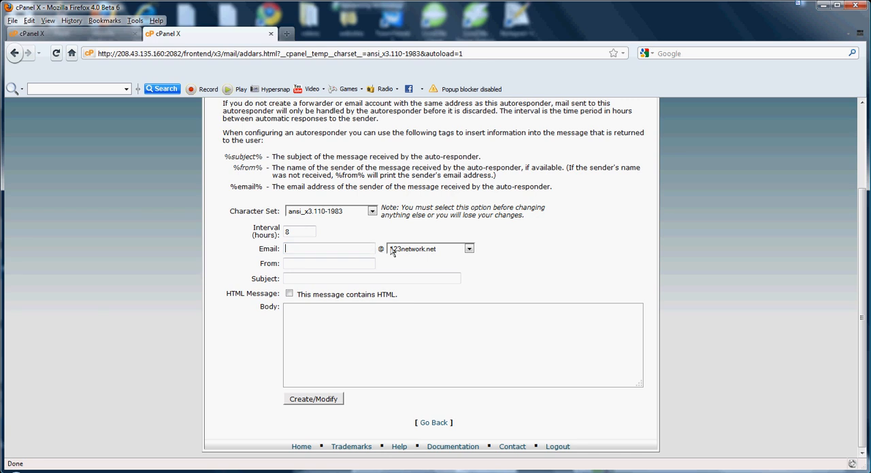
pyautogui.click(330, 248)
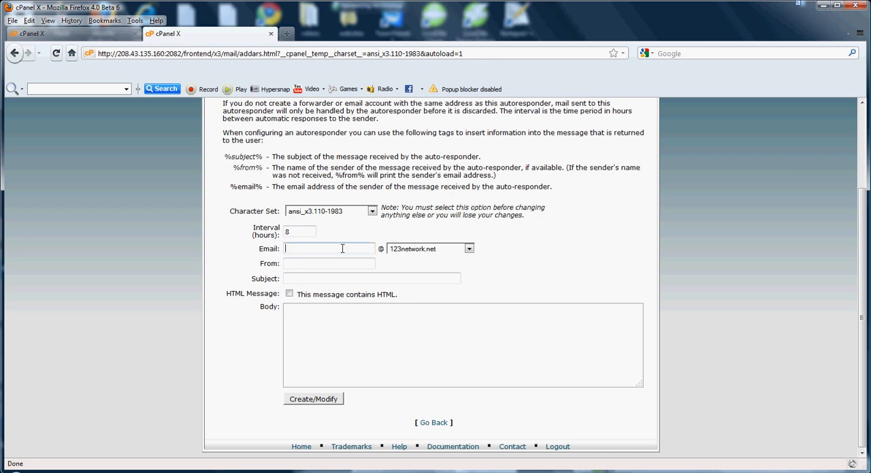
pyautogui.click(329, 262)
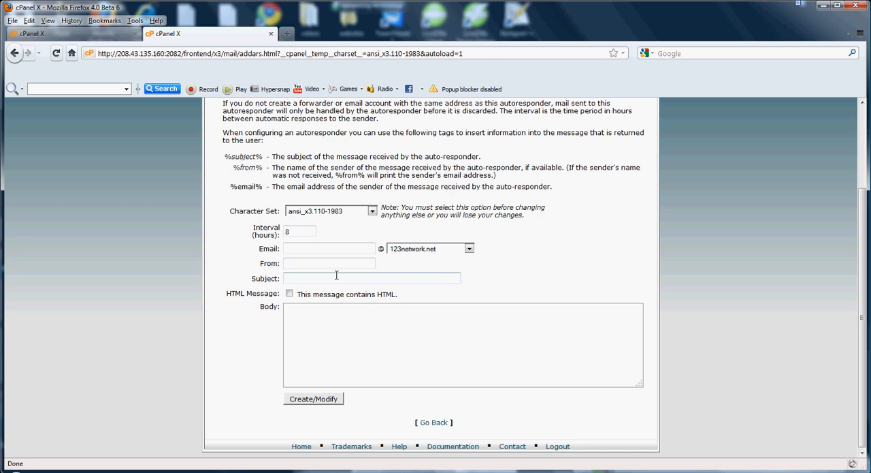
pyautogui.click(373, 278)
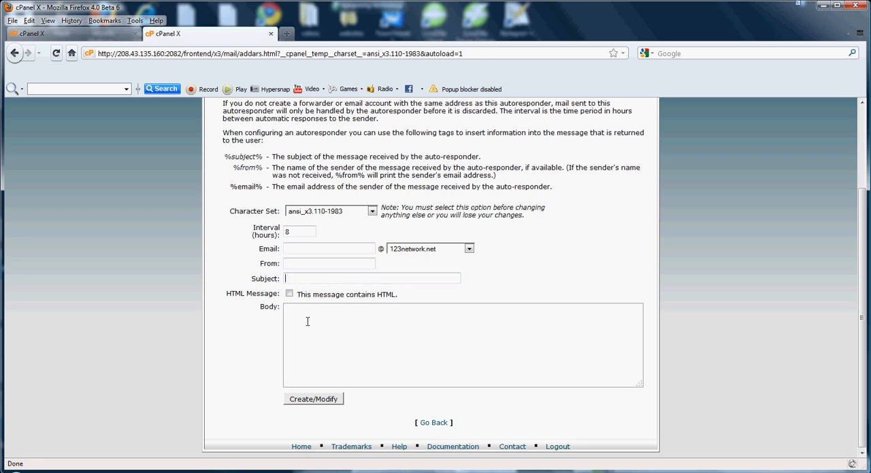
pyautogui.moveTo(321, 306)
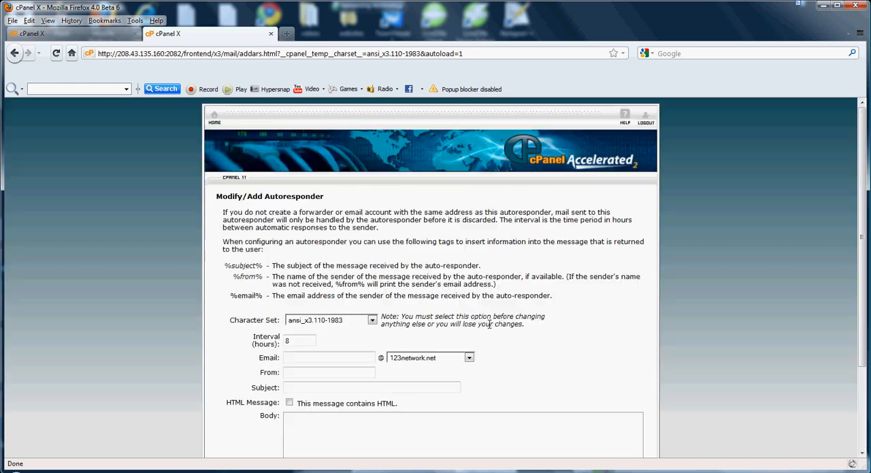
pyautogui.click(215, 117)
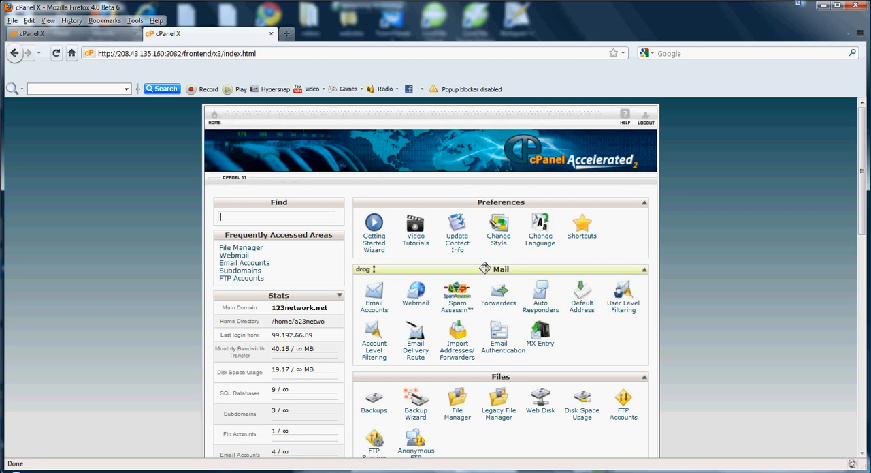
pyautogui.moveTo(595, 294)
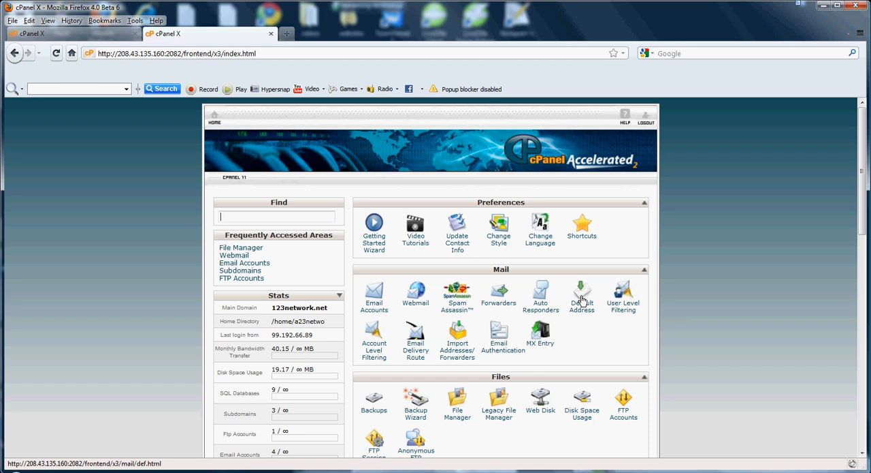
# Open Default Address, which discards unrouted 123network.net mail with 'No Such User Here'.
pyautogui.click(582, 293)
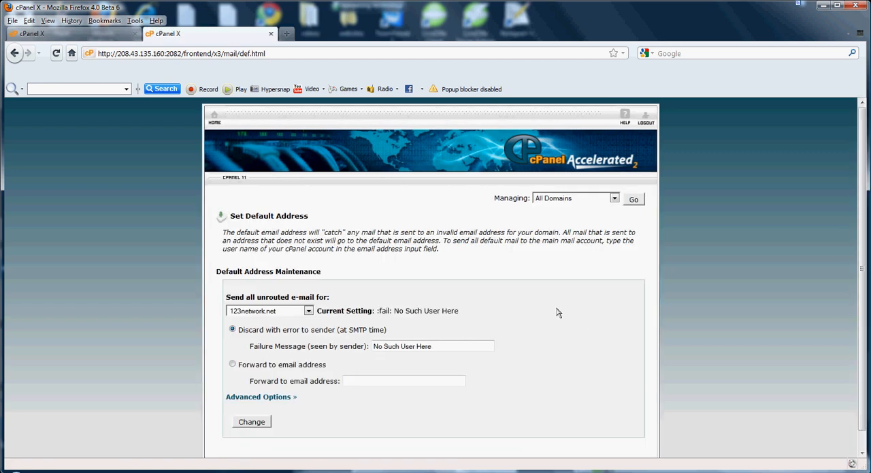
pyautogui.moveTo(539, 309)
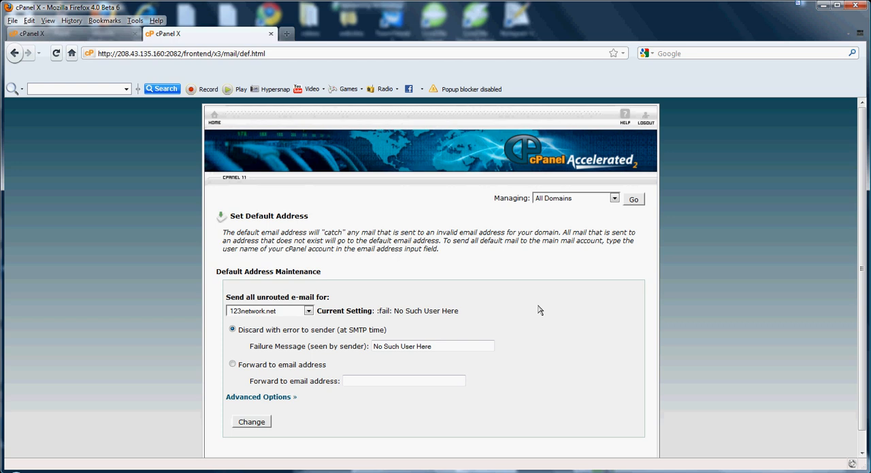
pyautogui.moveTo(320, 294)
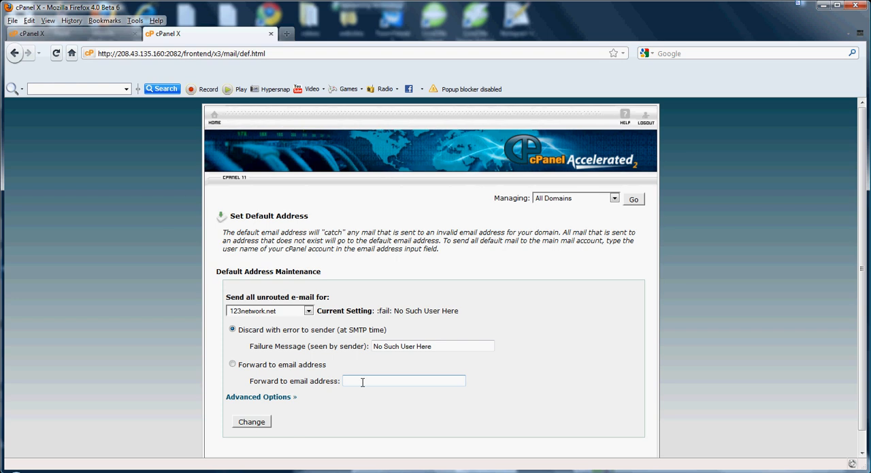
pyautogui.moveTo(361, 379)
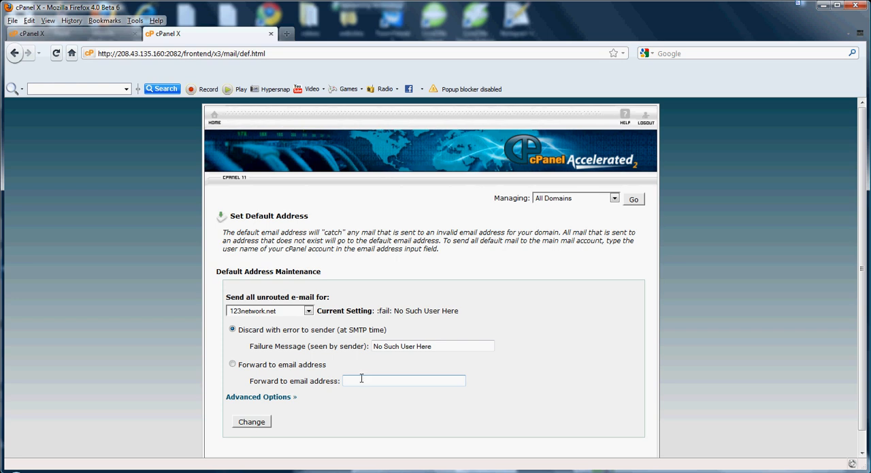
pyautogui.moveTo(400, 386)
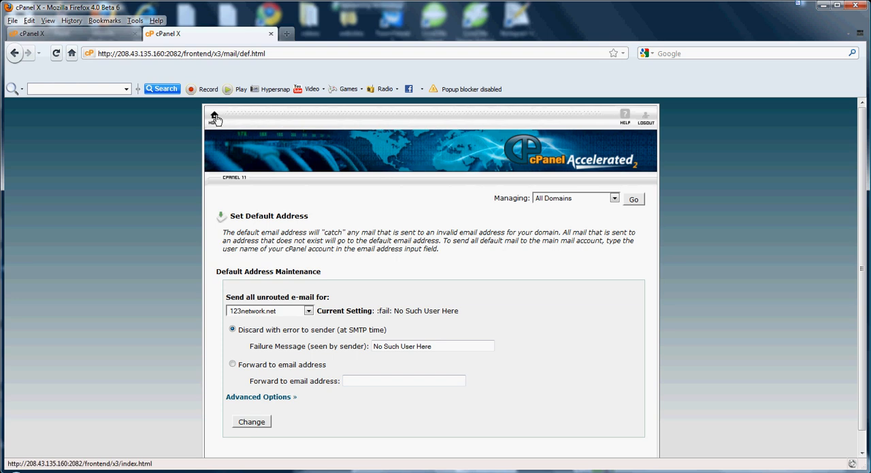
# Return to cPanel Home and open User Level Filtering.
pyautogui.click(214, 116)
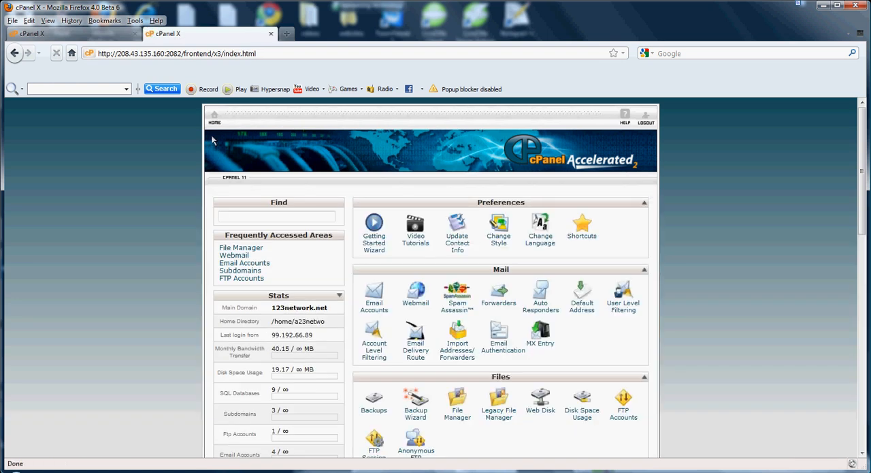
pyautogui.moveTo(623, 296)
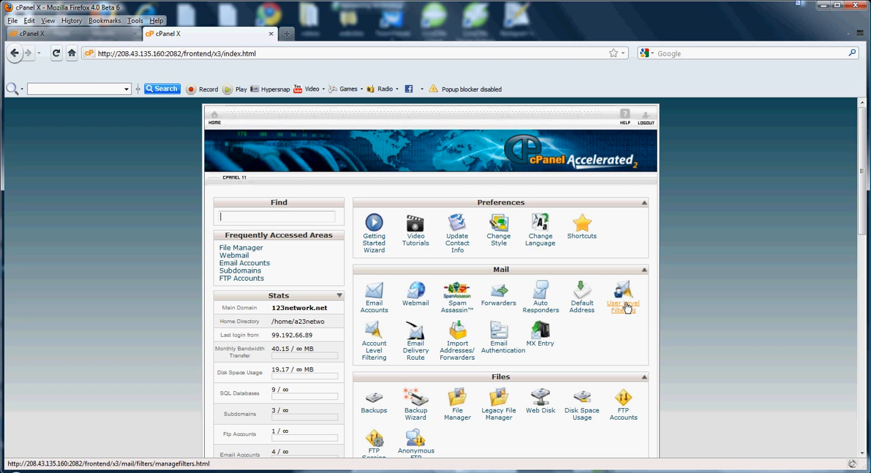
pyautogui.moveTo(627, 306)
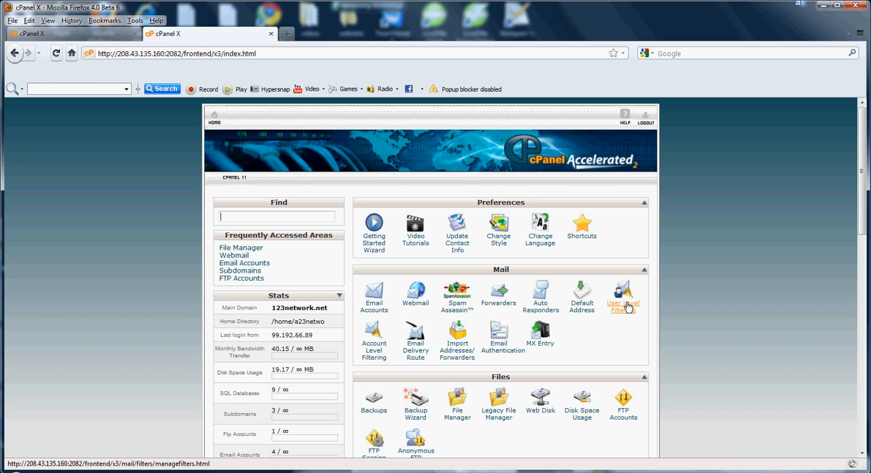
pyautogui.click(623, 296)
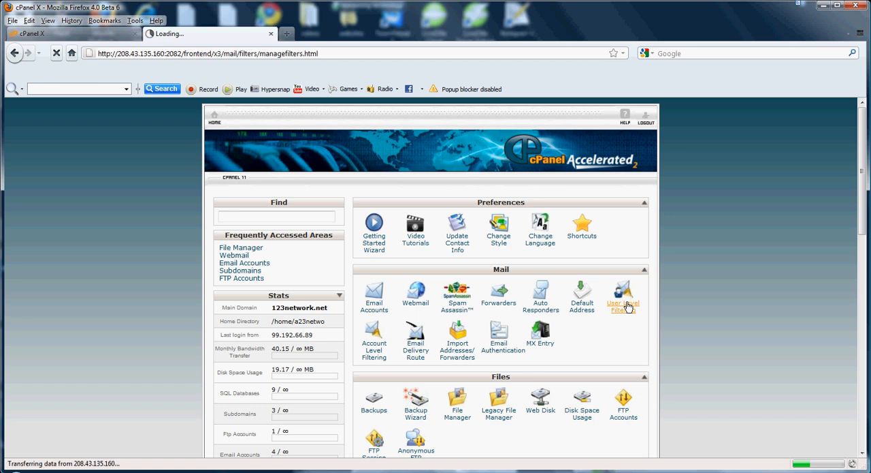
# Open the individual filter settings for the first account under Filters by Users.
pyautogui.click(623, 296)
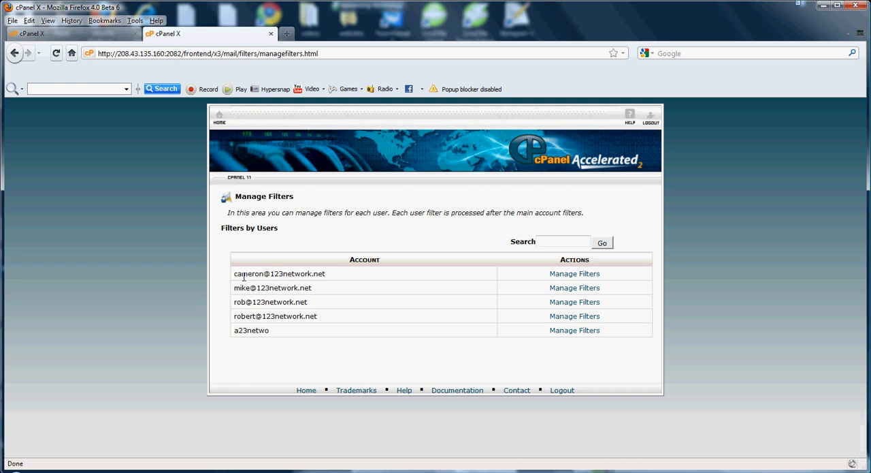
pyautogui.doubleClick(279, 273)
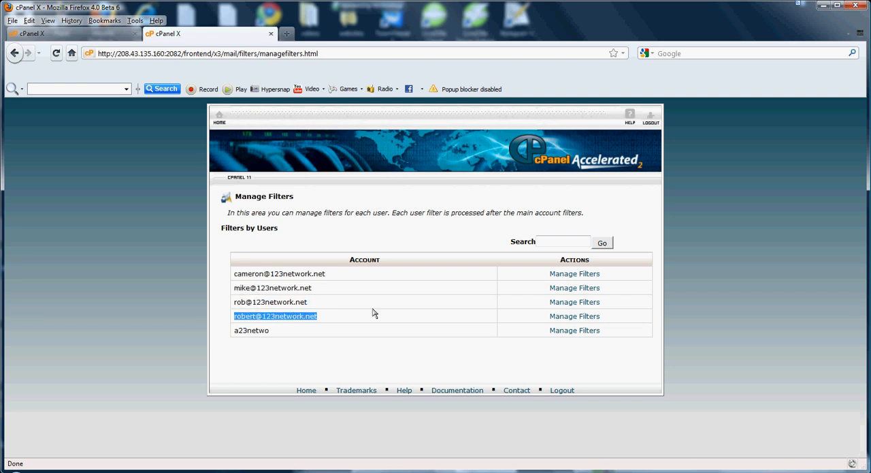
pyautogui.click(574, 273)
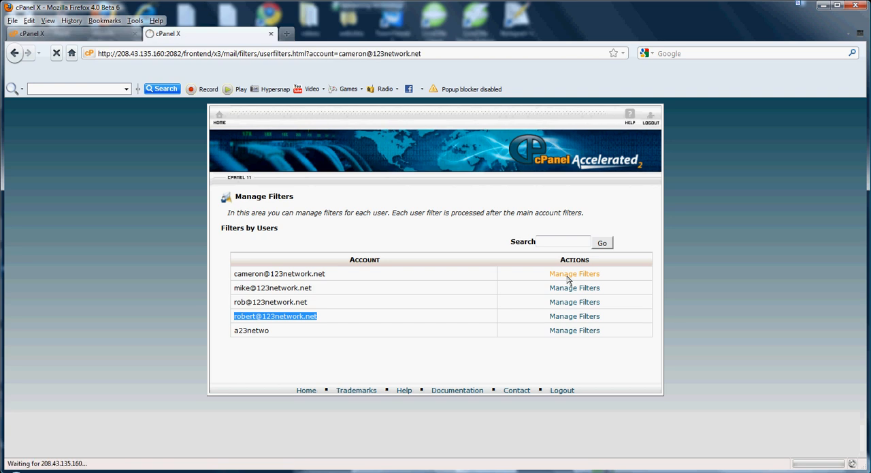
pyautogui.click(574, 273)
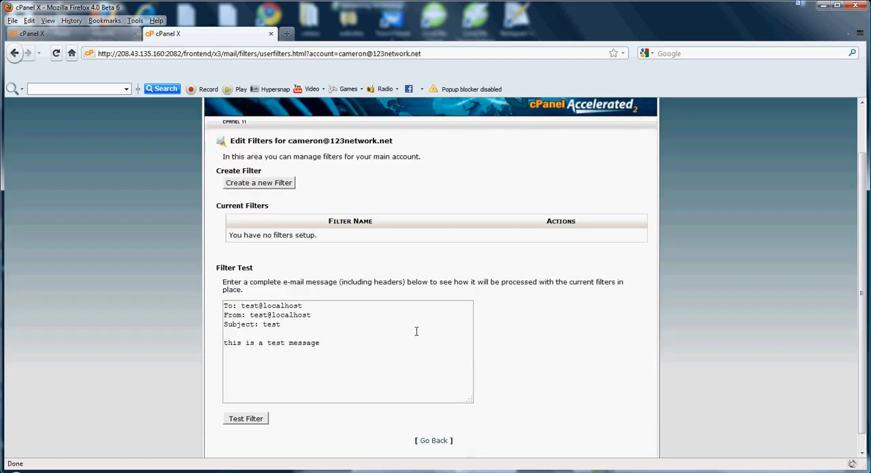
pyautogui.moveTo(230, 284)
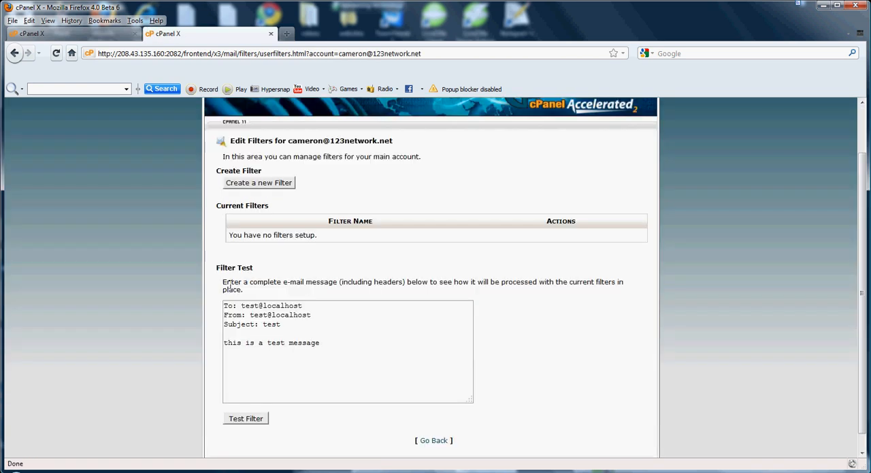
pyautogui.moveTo(222, 281); pyautogui.dragTo(483, 289)
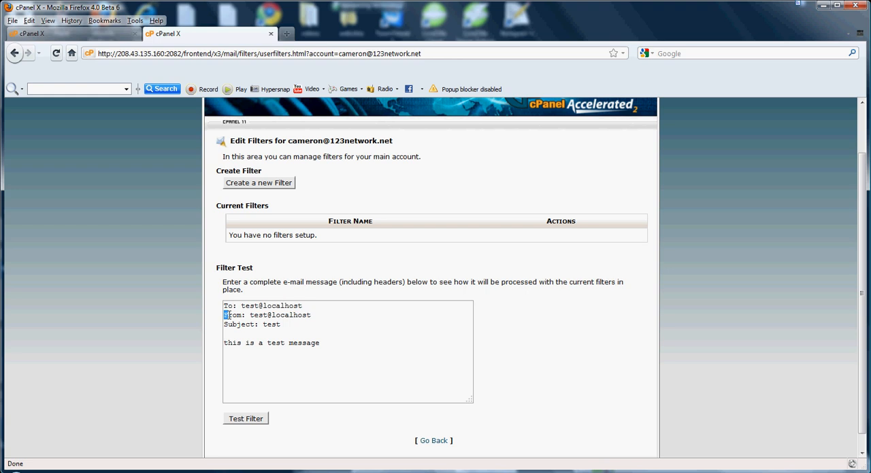
pyautogui.doubleClick(239, 323)
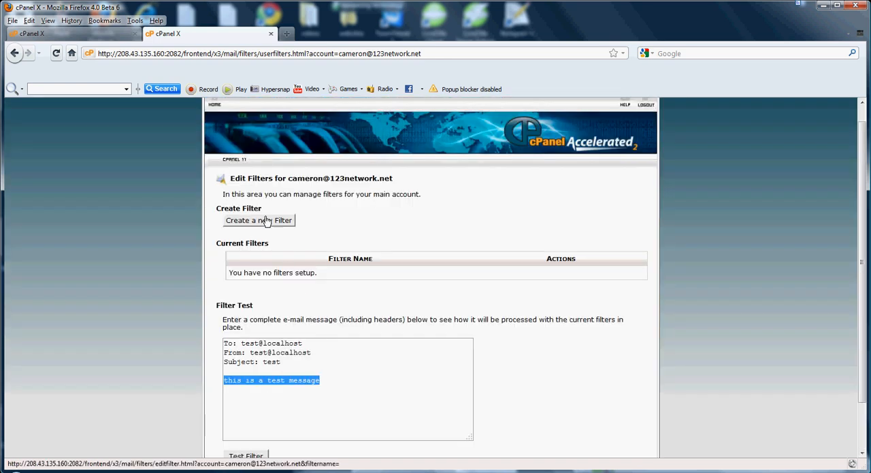
# Start a new filter 'Rule 1' for the cameron mailbox and focus its rule value field.
pyautogui.click(259, 220)
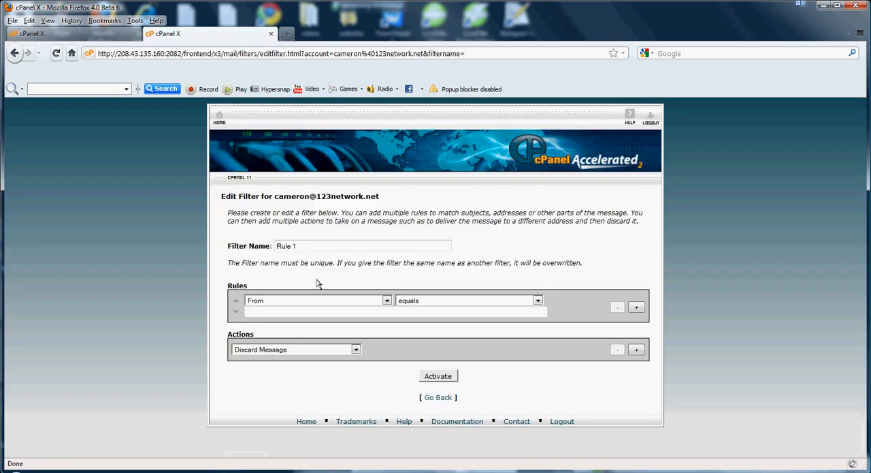
pyautogui.click(361, 246)
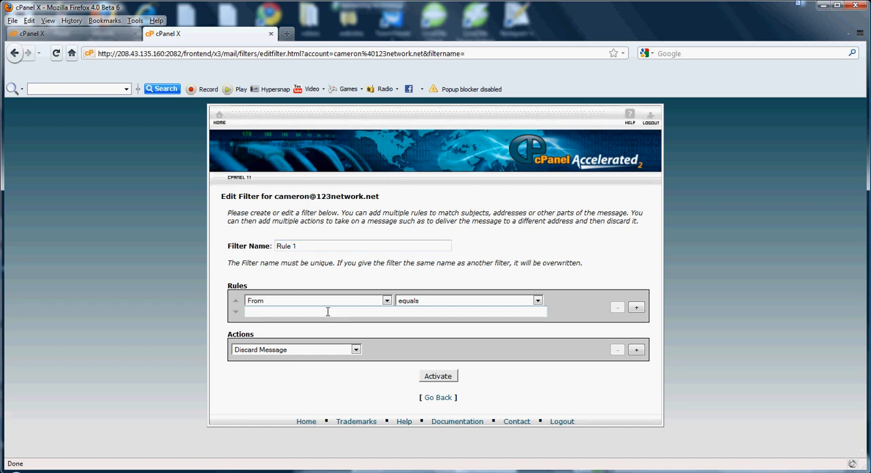
pyautogui.click(357, 349)
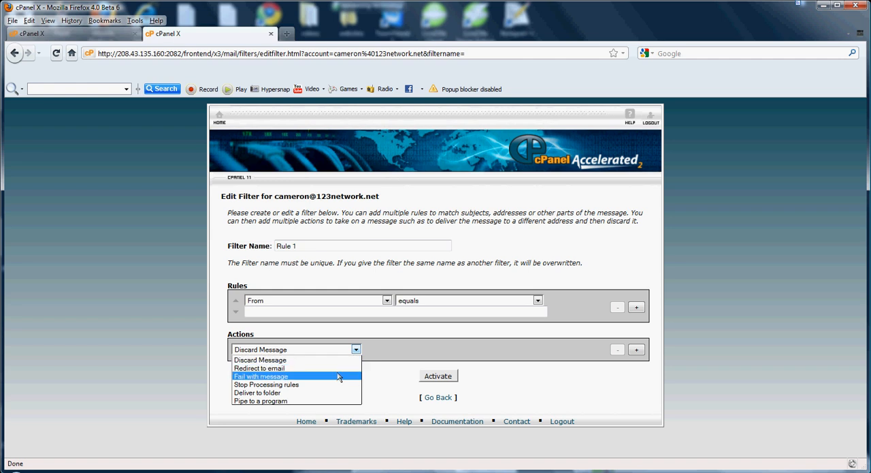
pyautogui.moveTo(334, 401)
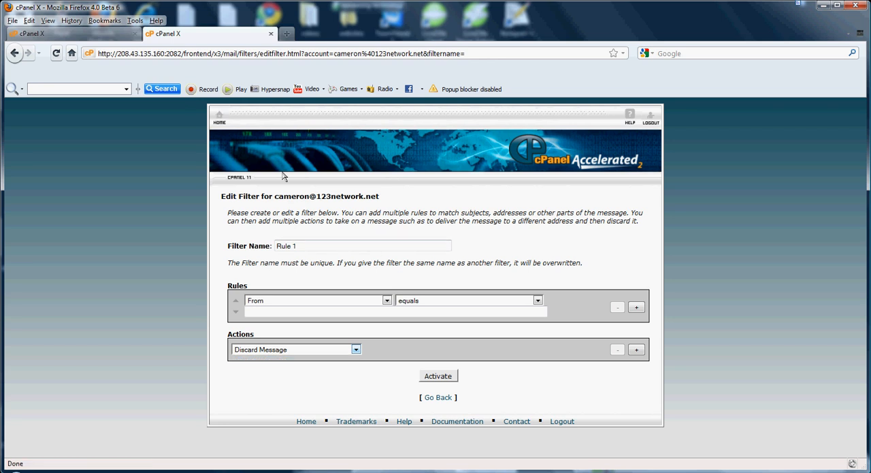
# Leave the Rule 1 filter form and return to the cPanel home dashboard.
pyautogui.click(214, 117)
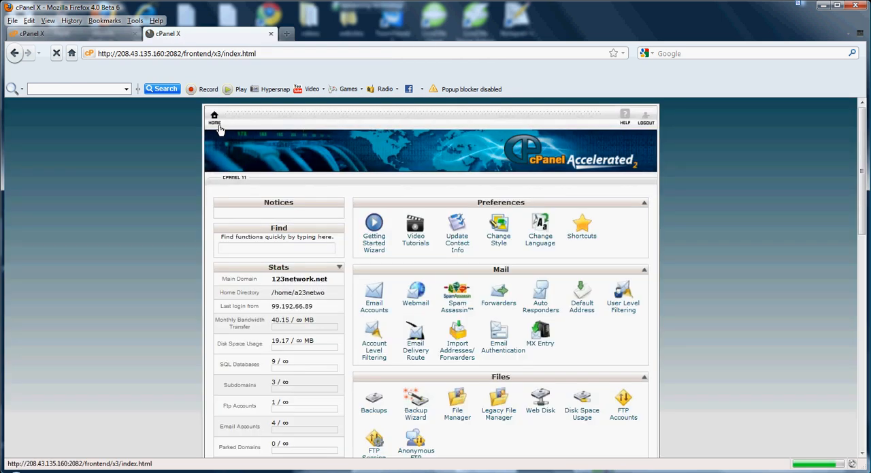
pyautogui.click(457, 292)
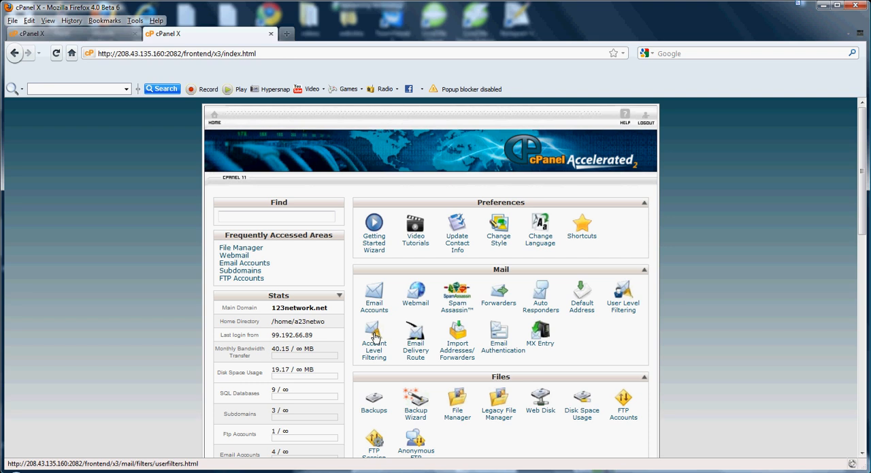
pyautogui.click(278, 217)
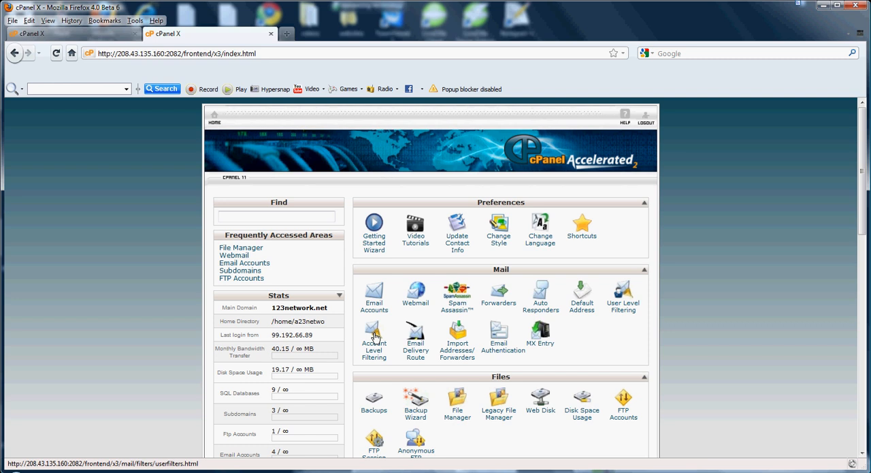
pyautogui.moveTo(415, 341)
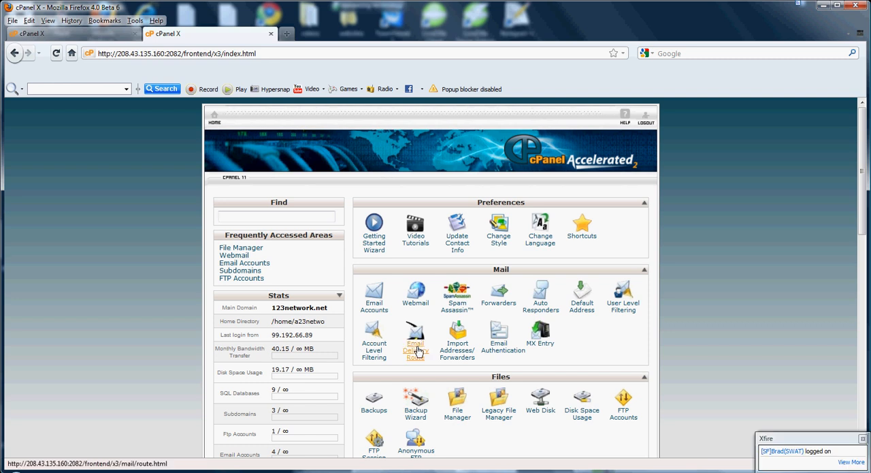
# Open the Email Delivery Route tool from the Mail section.
pyautogui.click(415, 339)
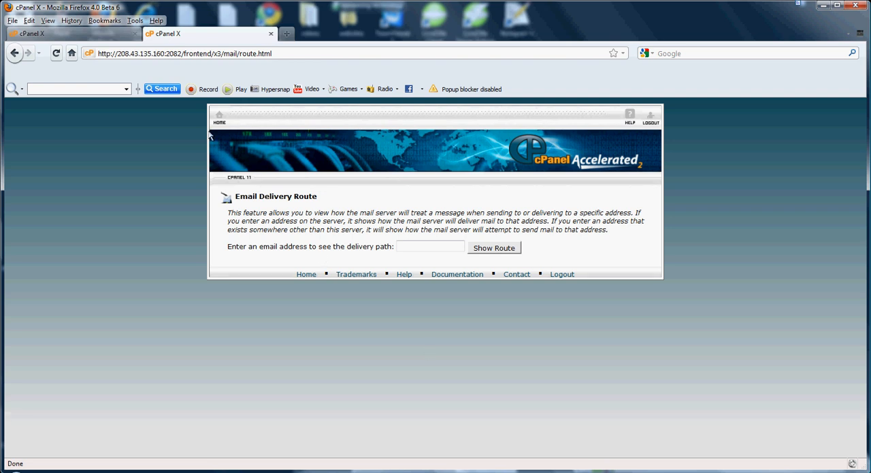
pyautogui.moveTo(268, 208)
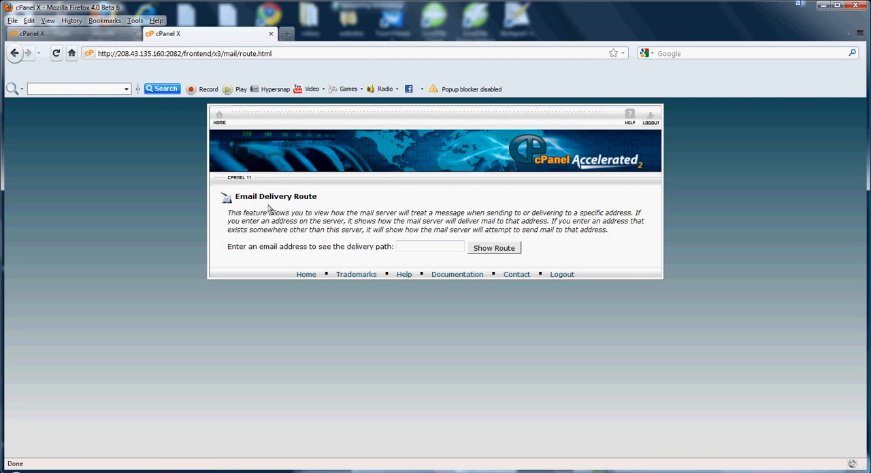
pyautogui.moveTo(220, 151)
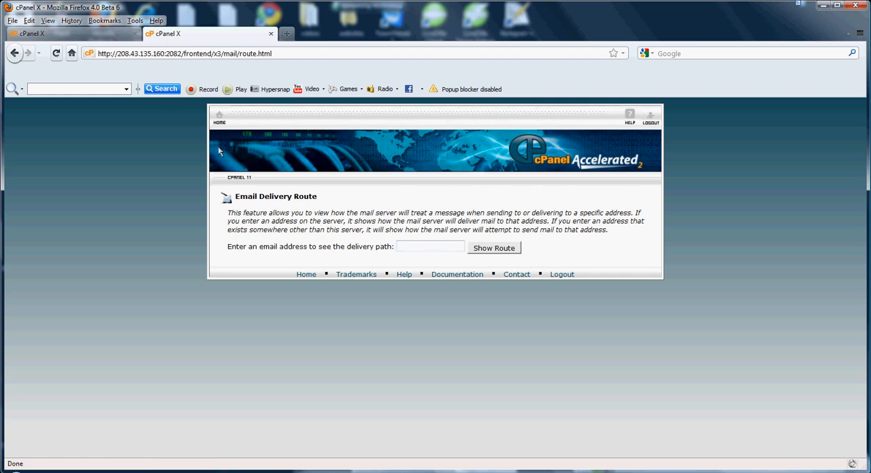
# Leave Email Delivery Route with the address field empty and return home.
pyautogui.click(219, 116)
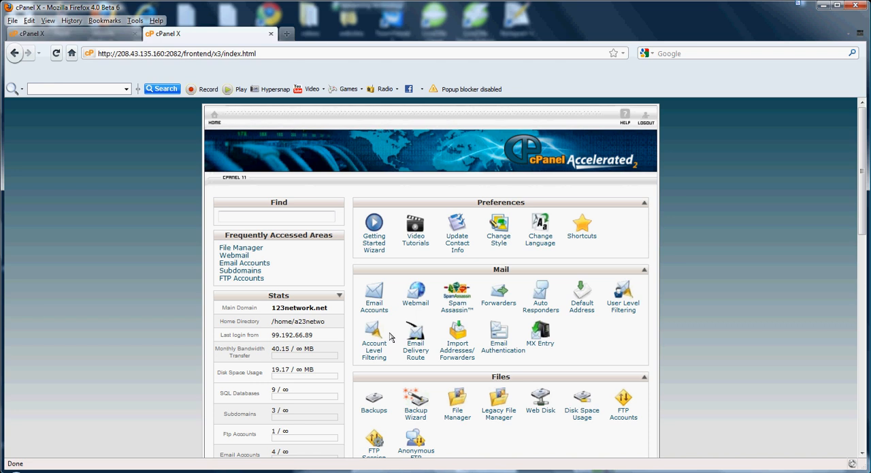
pyautogui.moveTo(504, 322)
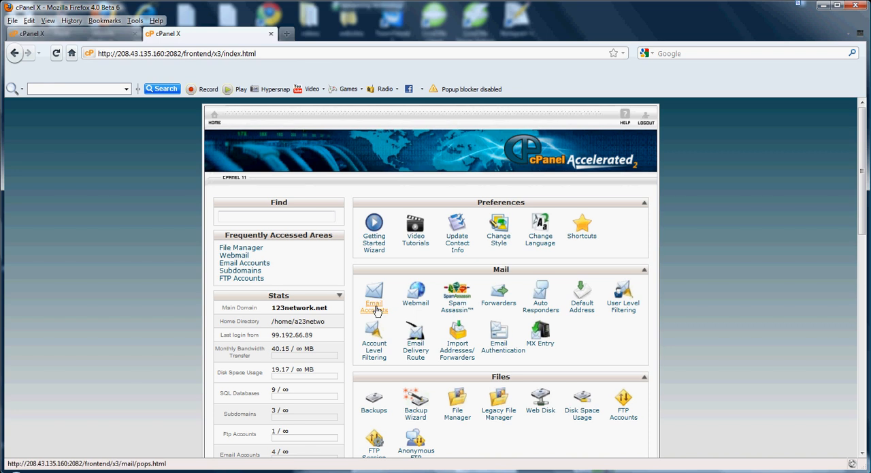
pyautogui.moveTo(415, 296)
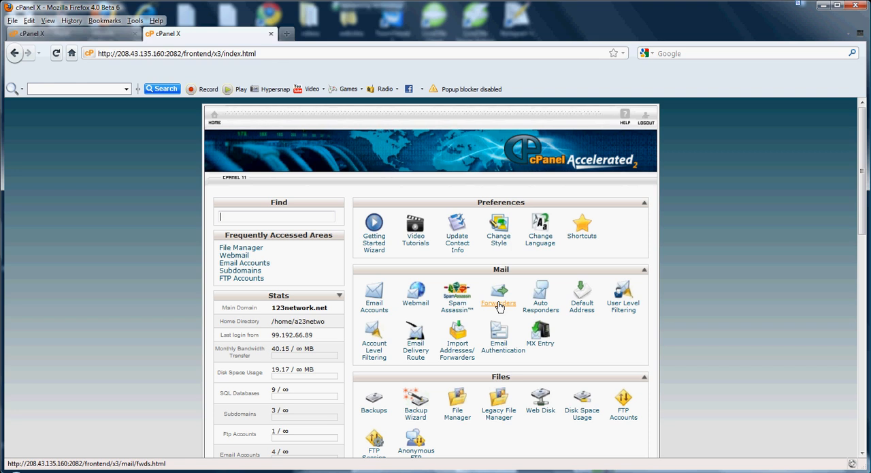
pyautogui.moveTo(541, 298)
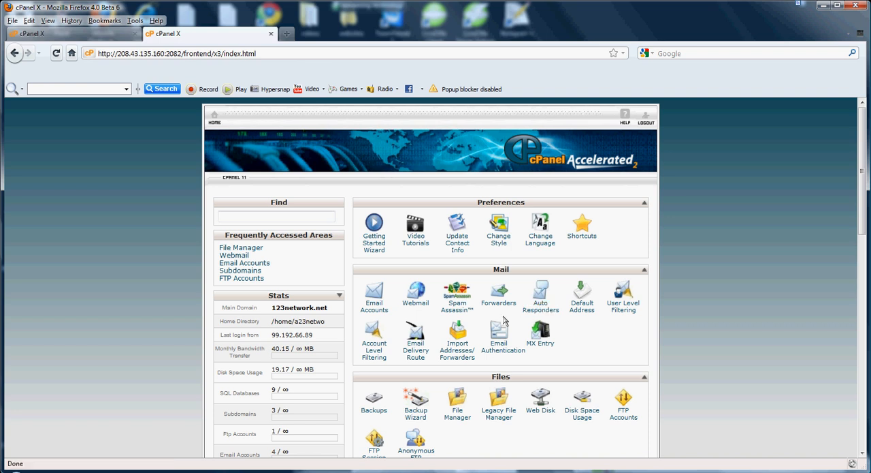
pyautogui.moveTo(470, 344)
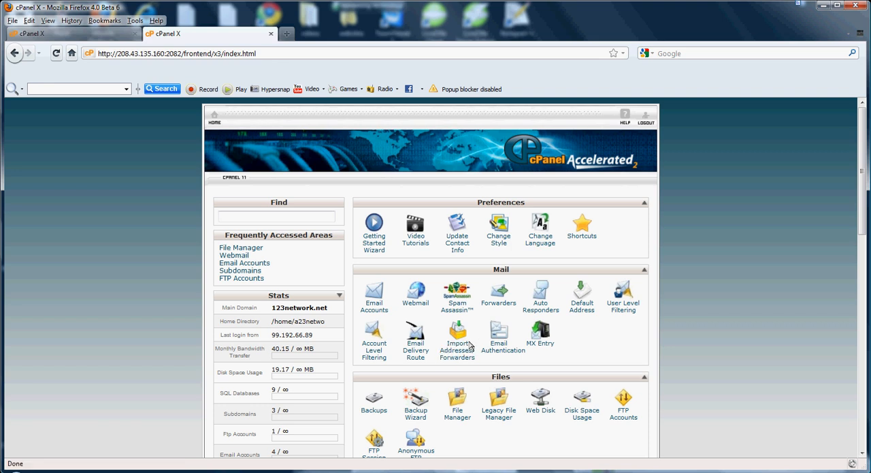
pyautogui.moveTo(456, 342)
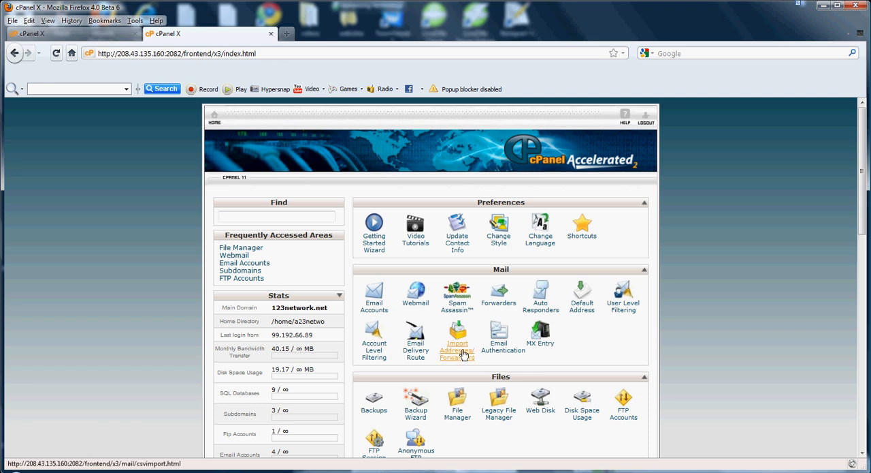
# Open the Import E-mail Accounts/Forwarders page from the Mail section.
pyautogui.click(456, 340)
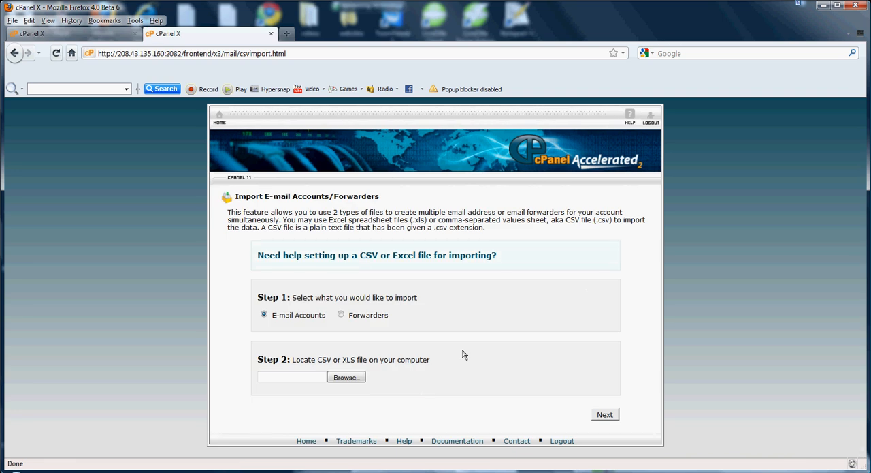
pyautogui.moveTo(457, 353)
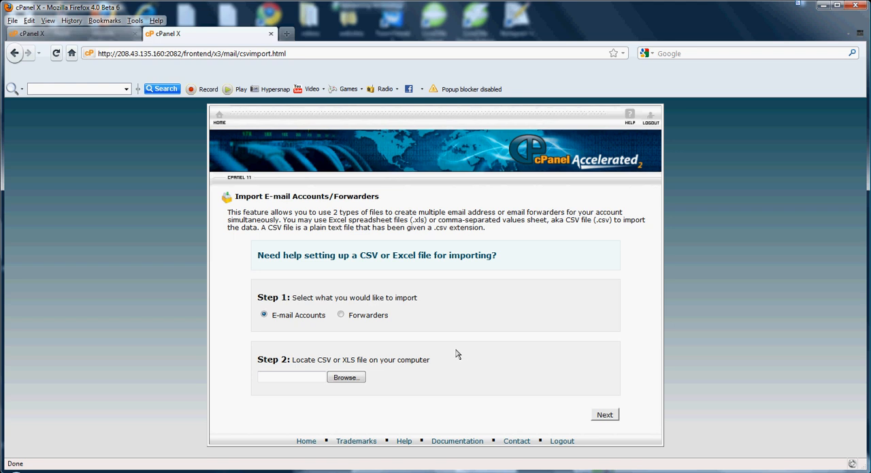
pyautogui.moveTo(457, 326)
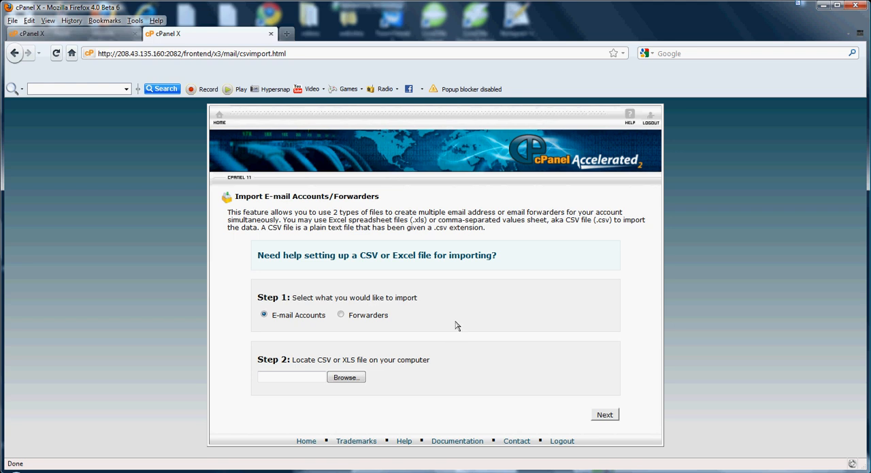
pyautogui.moveTo(431, 283)
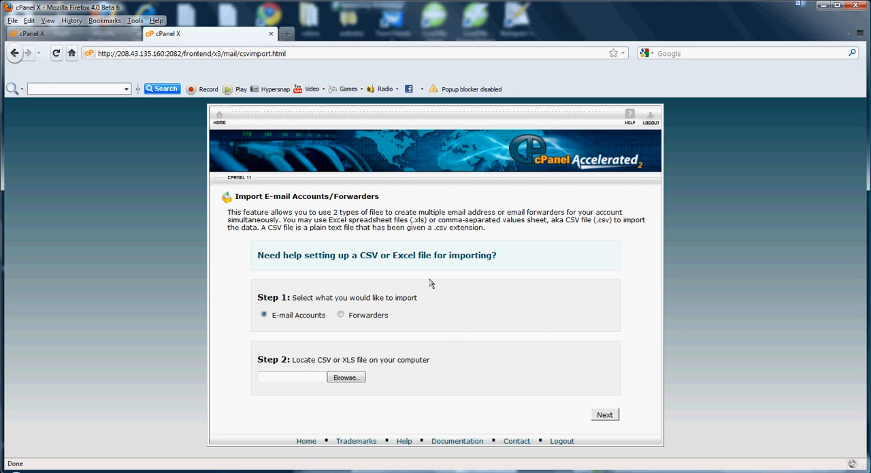
pyautogui.moveTo(433, 296)
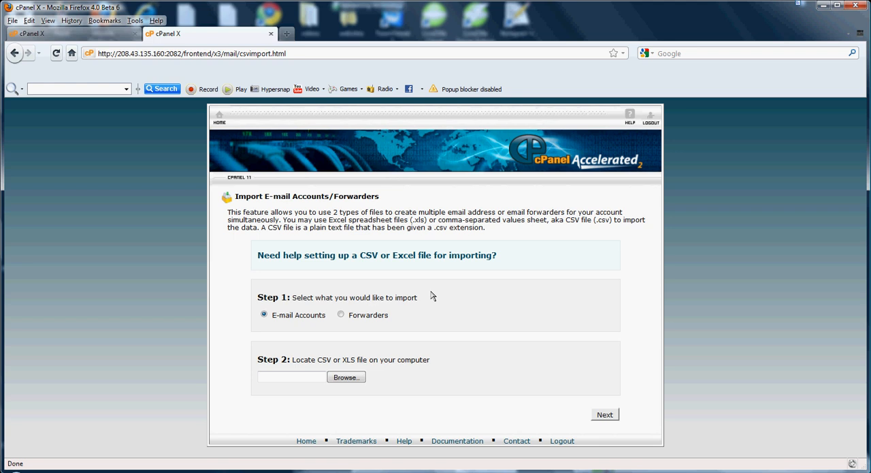
pyautogui.moveTo(219, 115)
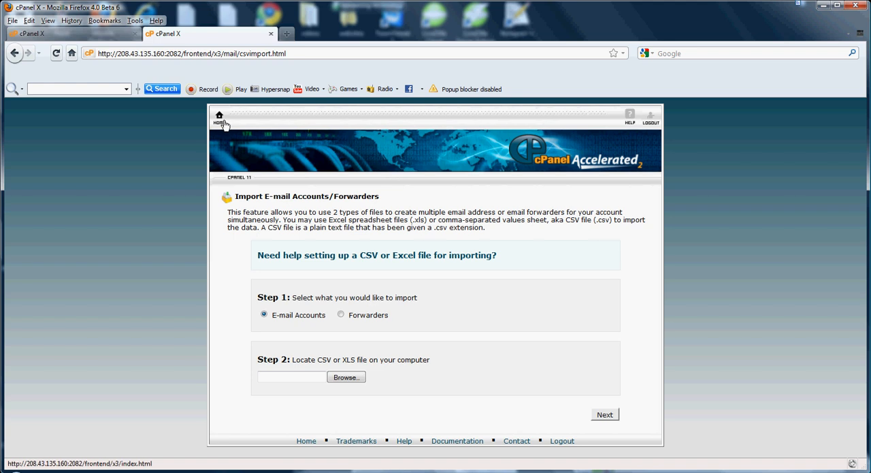
# Return to the cPanel home page and launch the Email Authentication page.
pyautogui.click(220, 115)
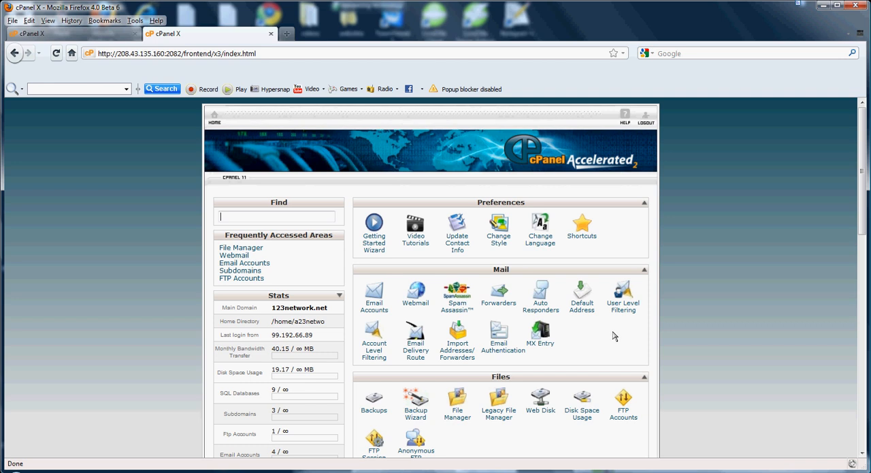
pyautogui.moveTo(610, 336)
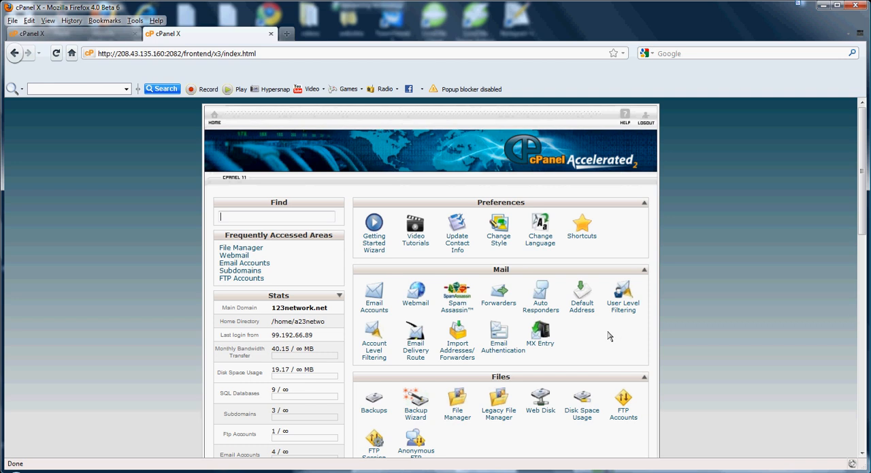
pyautogui.moveTo(515, 345)
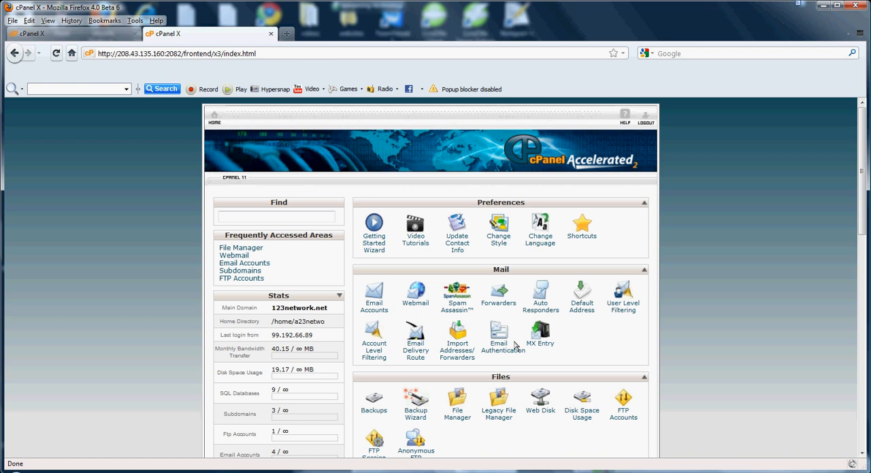
pyautogui.click(498, 338)
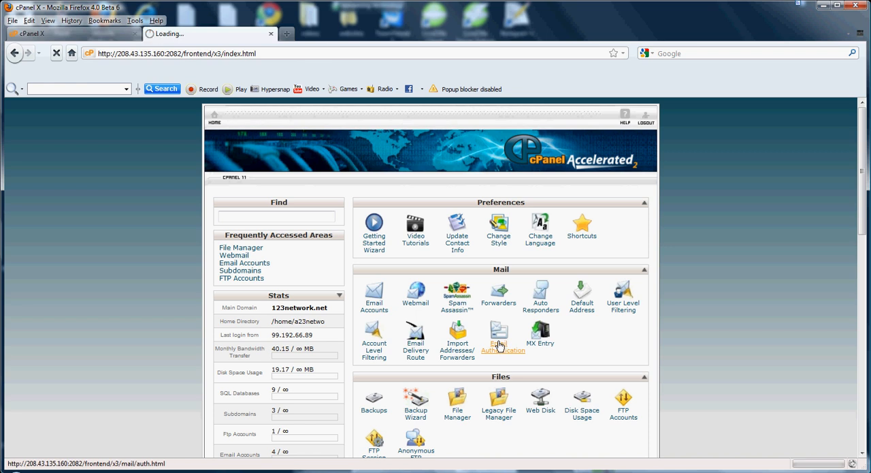
# Scroll through DomainKeys and SPF advanced settings, highlighting the Additional MX servers heading.
pyautogui.click(498, 337)
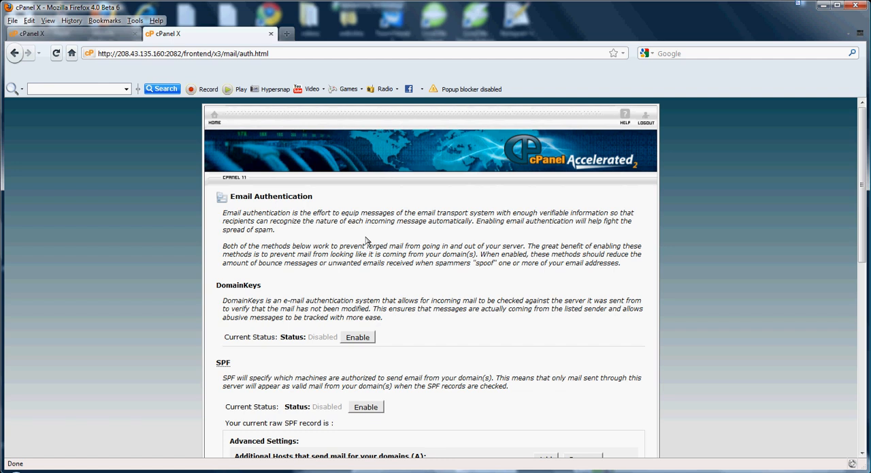
pyautogui.scroll(-3)
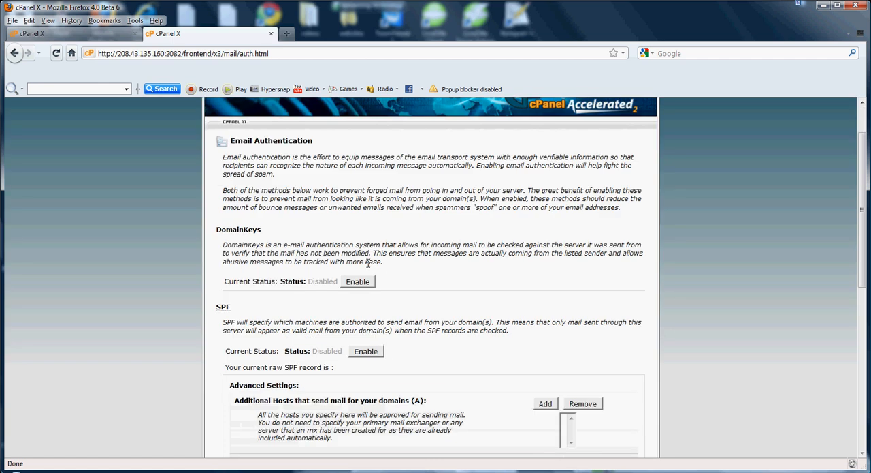
pyautogui.scroll(-3)
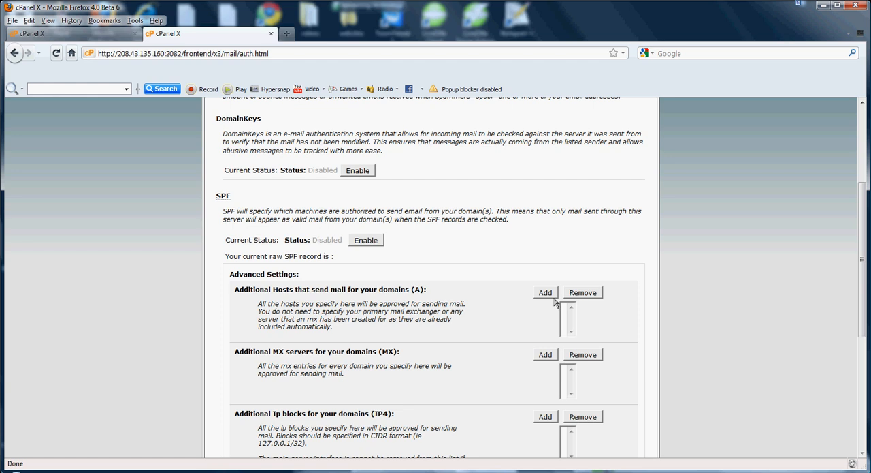
pyautogui.moveTo(553, 308)
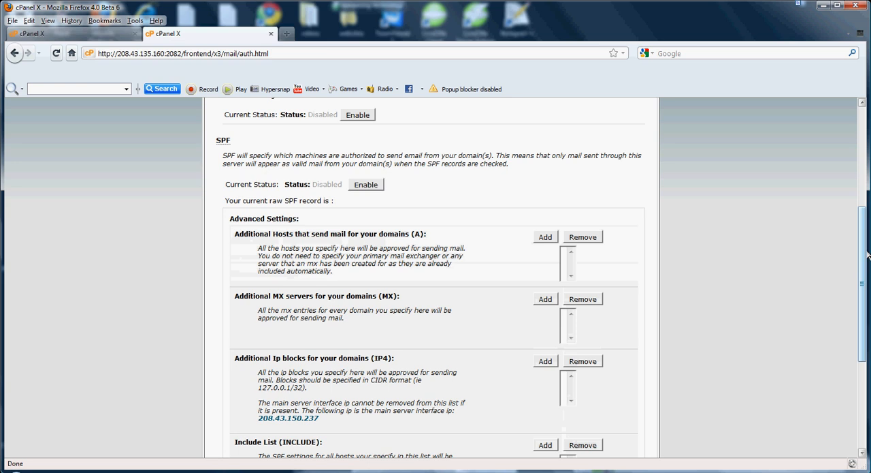
pyautogui.scroll(-3)
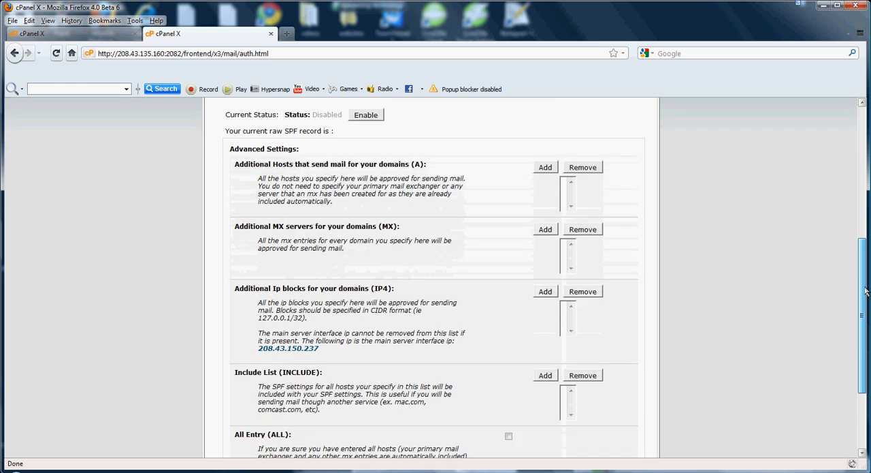
pyautogui.scroll(-3)
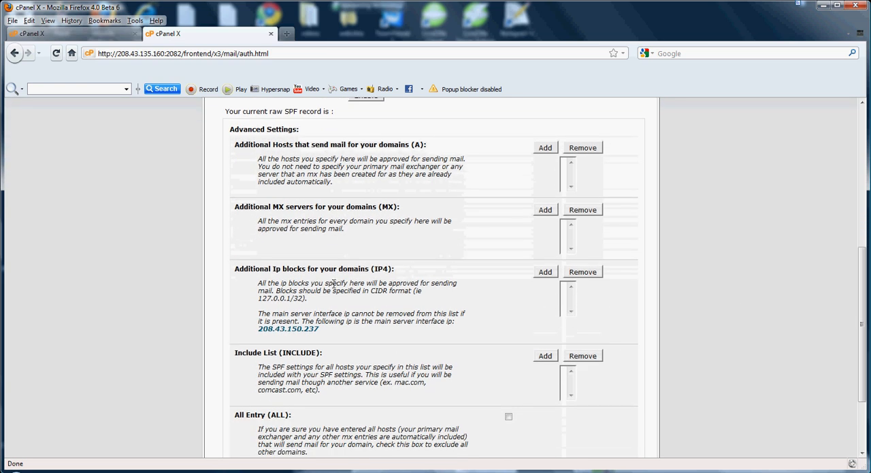
pyautogui.moveTo(259, 282); pyautogui.dragTo(431, 282)
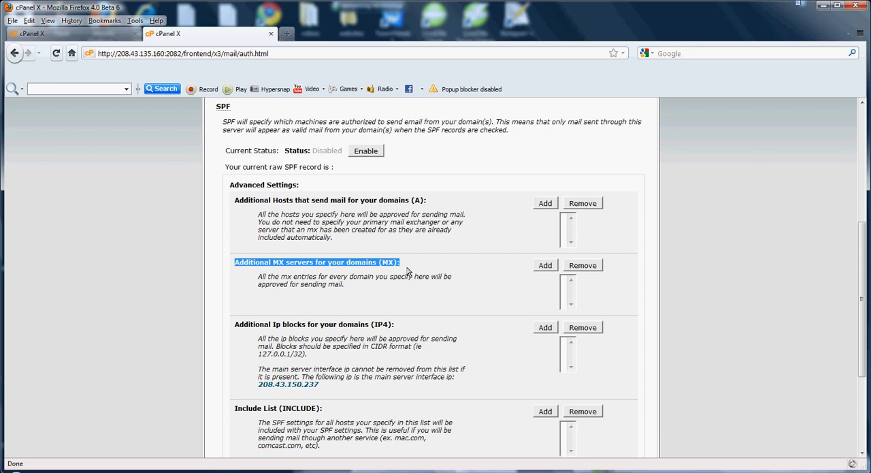
pyautogui.moveTo(436, 279)
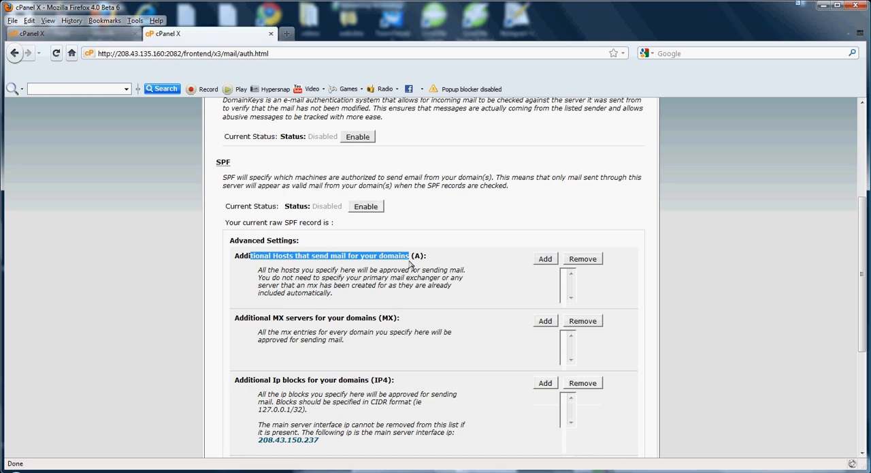
pyautogui.moveTo(587, 278)
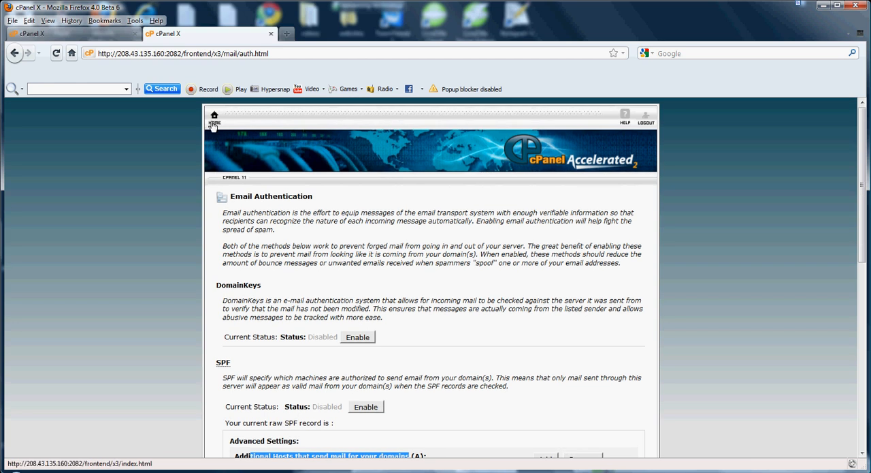
# Return to the cPanel home page and launch the MX Entry page.
pyautogui.click(214, 117)
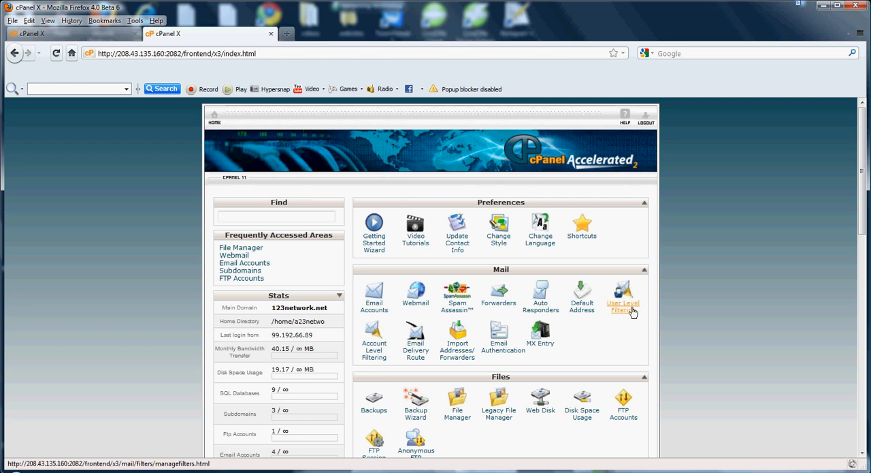
pyautogui.moveTo(457, 298)
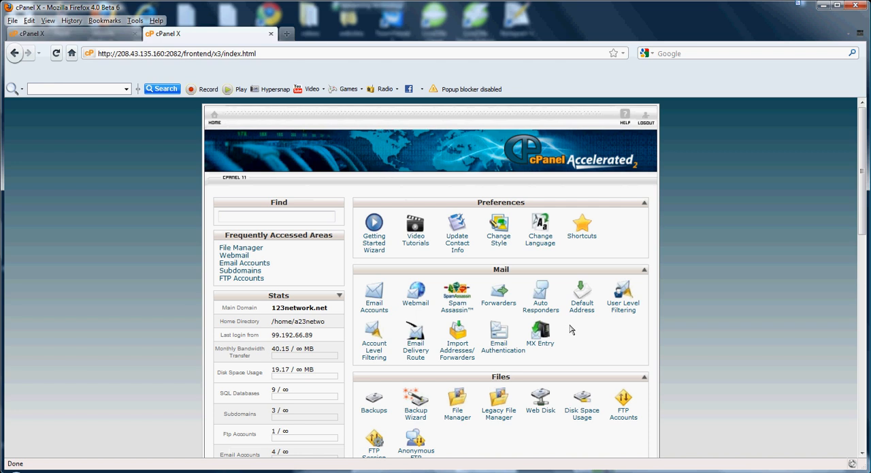
pyautogui.click(279, 216)
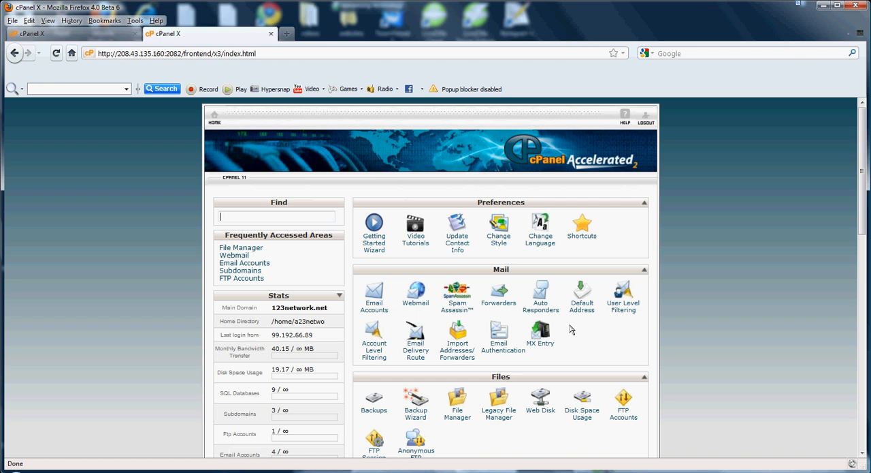
pyautogui.moveTo(551, 337)
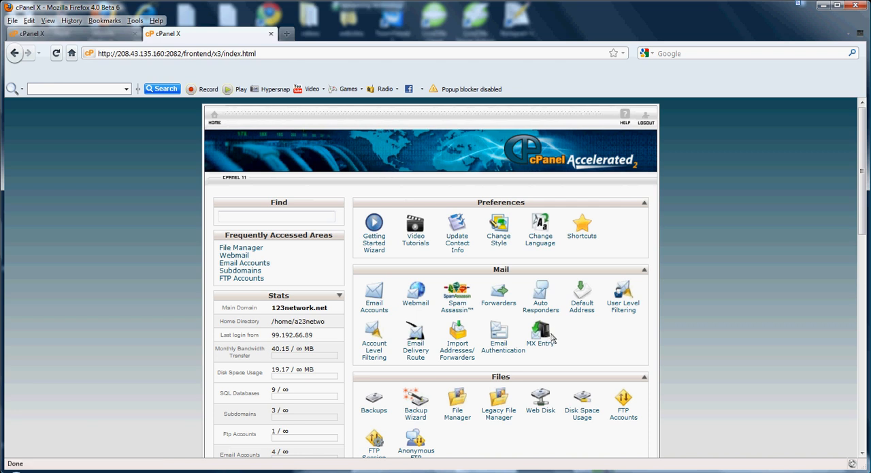
pyautogui.click(540, 334)
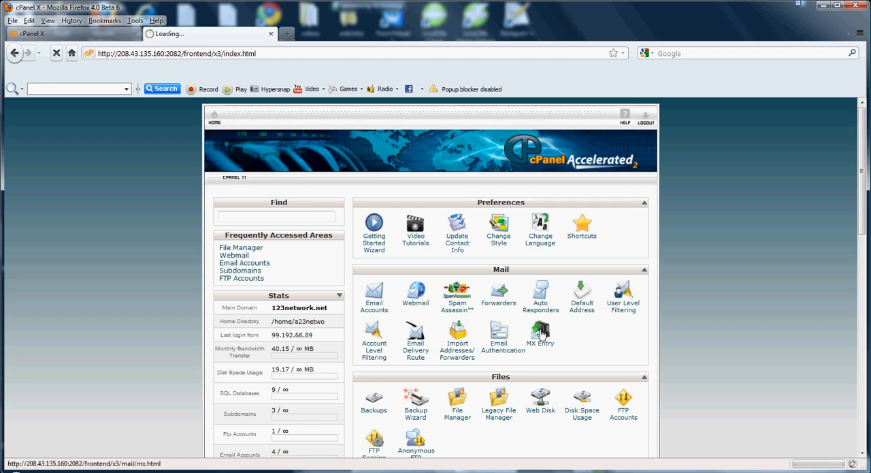
# Choose domain 123network.net with Local Mail Exchanger routing and scroll to the options.
pyautogui.click(540, 333)
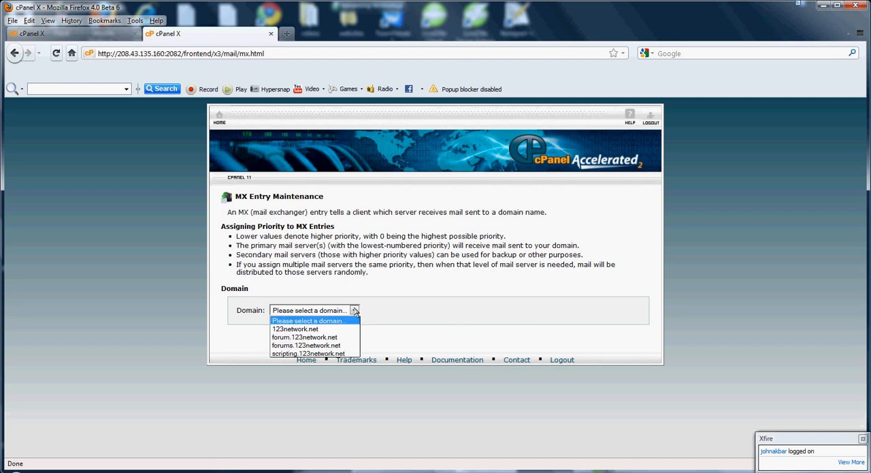
pyautogui.click(295, 328)
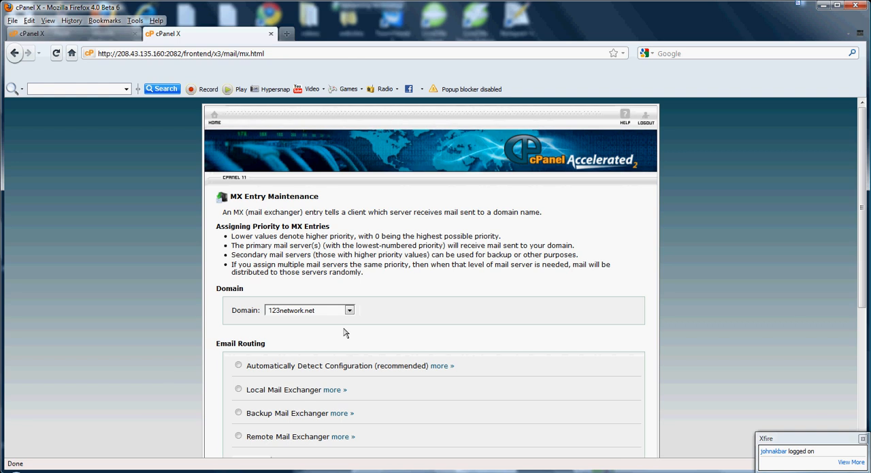
pyautogui.click(238, 389)
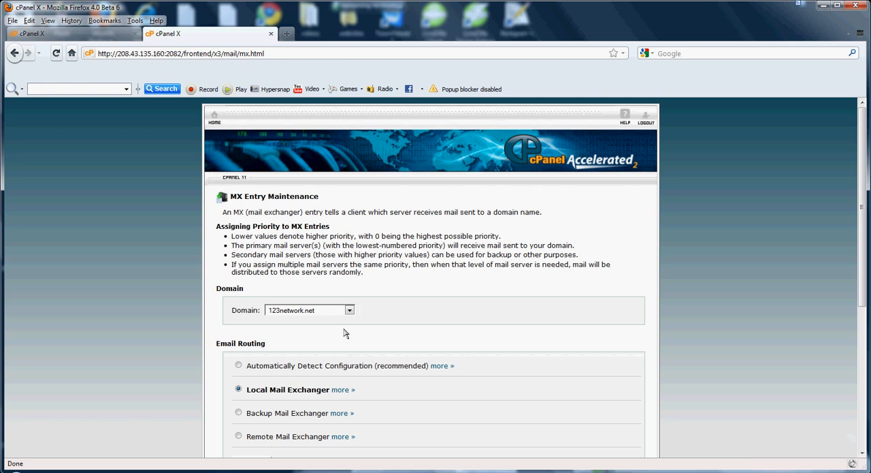
pyautogui.scroll(-3)
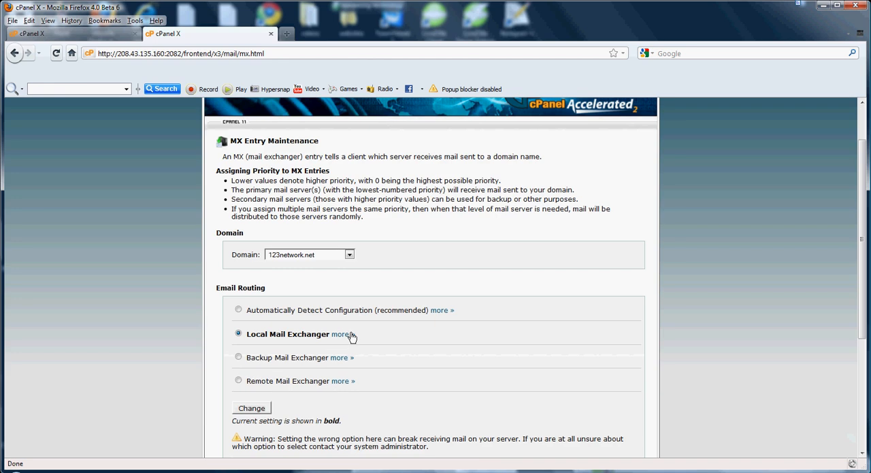
pyautogui.scroll(-3)
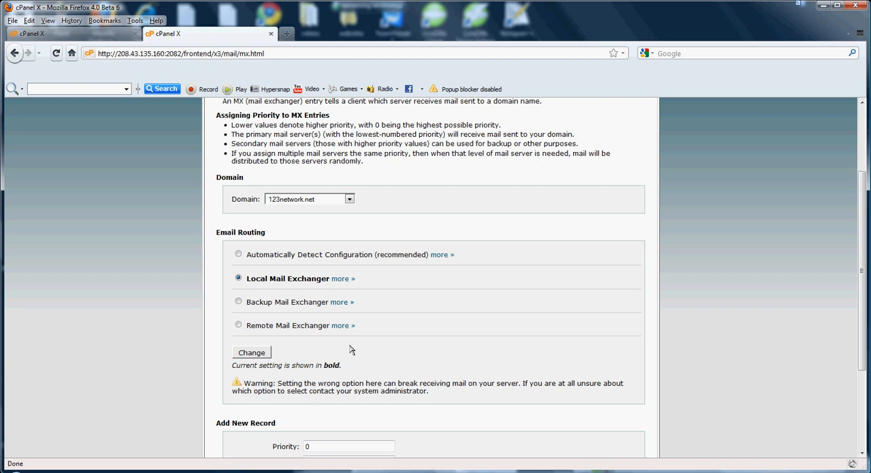
pyautogui.moveTo(340, 290)
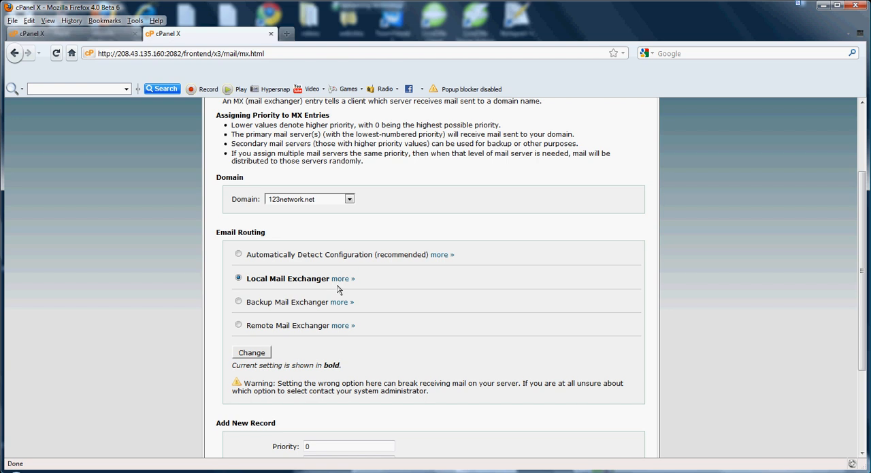
# Expand and highlight the Local Mail Exchanger routing description on the MX Entry page.
pyautogui.click(343, 278)
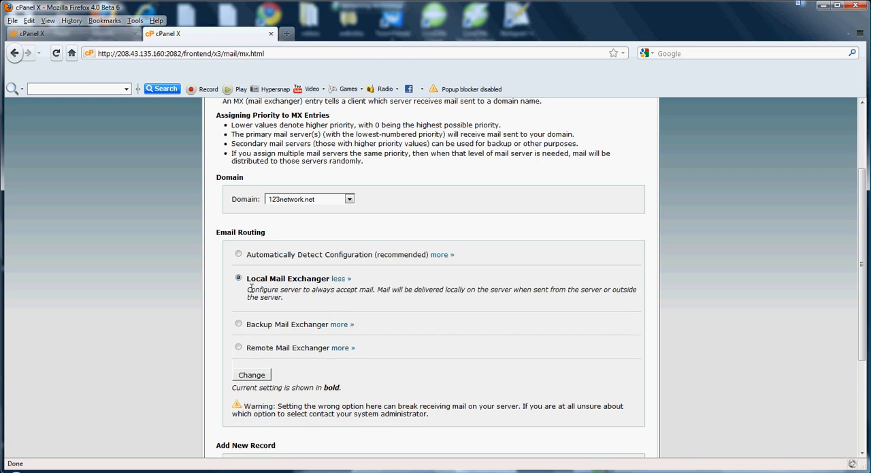
pyautogui.moveTo(246, 289); pyautogui.dragTo(480, 289)
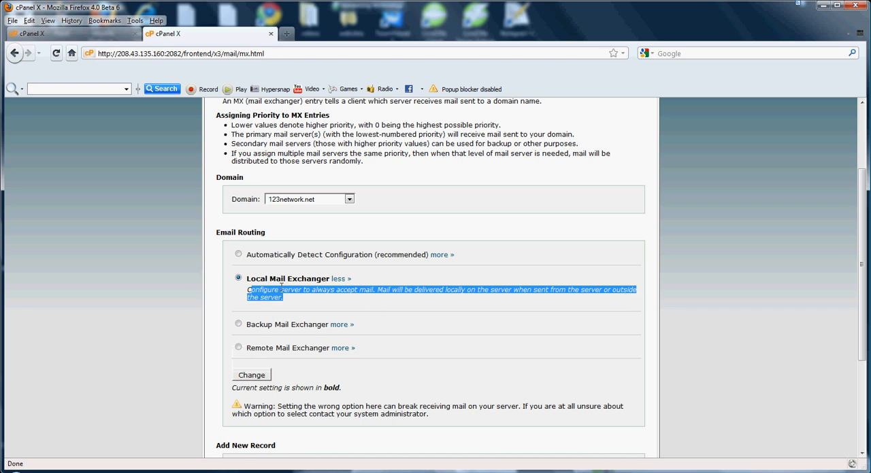
pyautogui.scroll(-3)
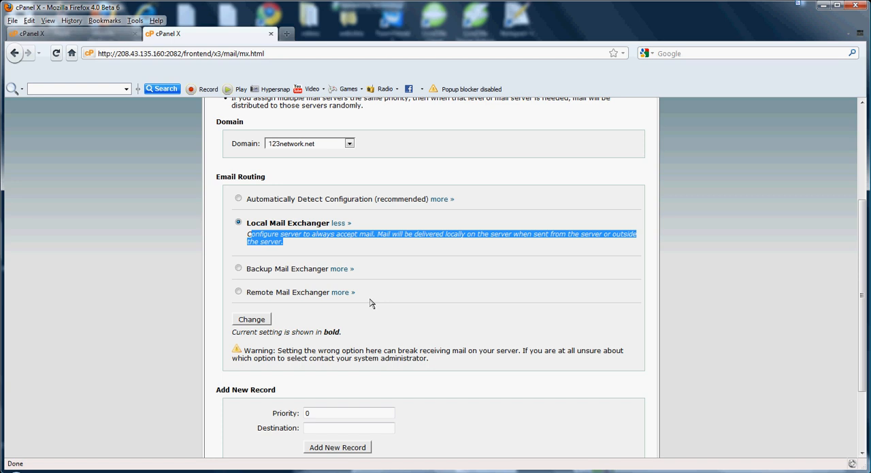
pyautogui.scroll(3)
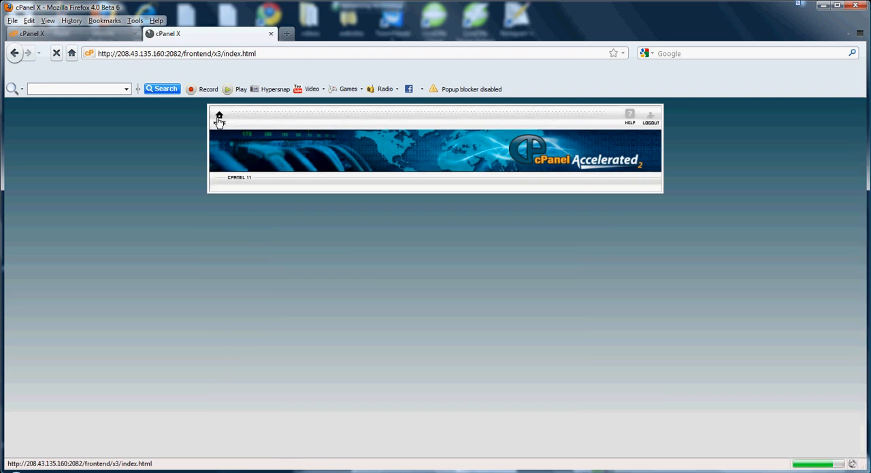
# Switch to the Firefox window showing the 123network.net homepage.
pyautogui.click(215, 116)
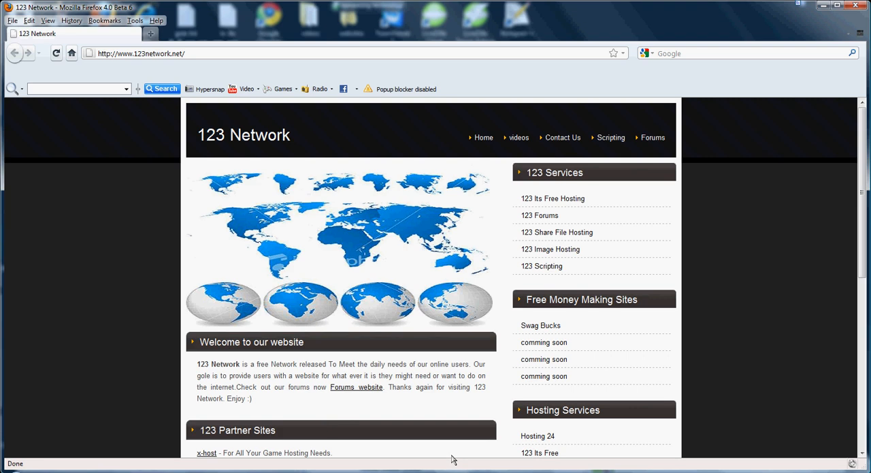
pyautogui.moveTo(516, 313)
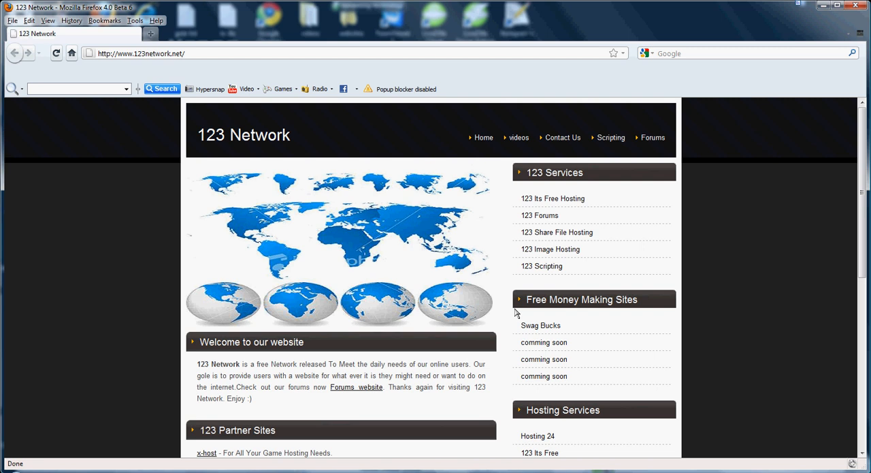
pyautogui.moveTo(402, 470)
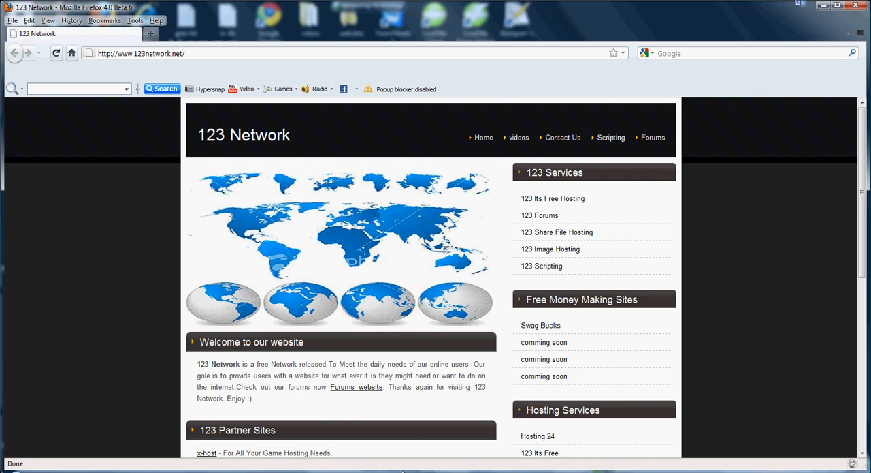